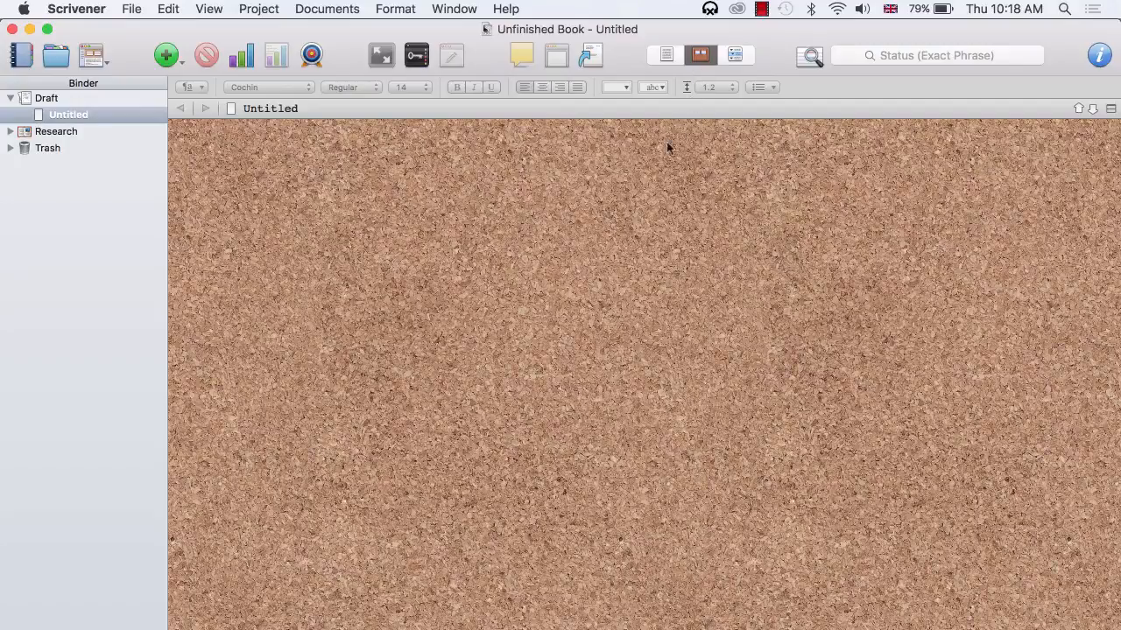
pyautogui.moveTo(624, 252)
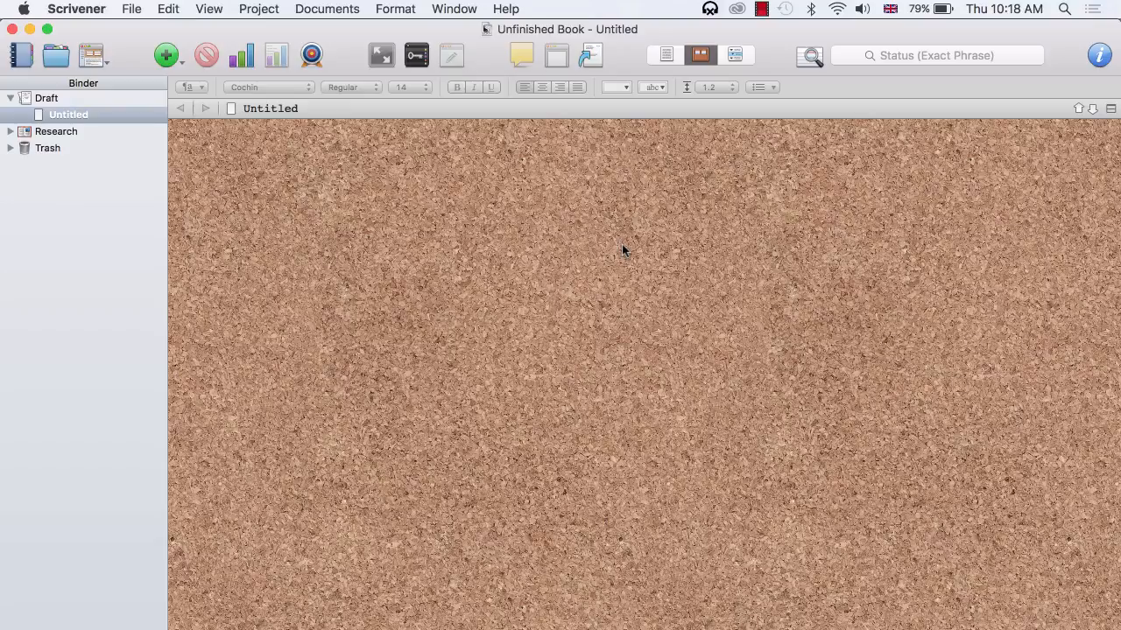
pyautogui.moveTo(594, 68)
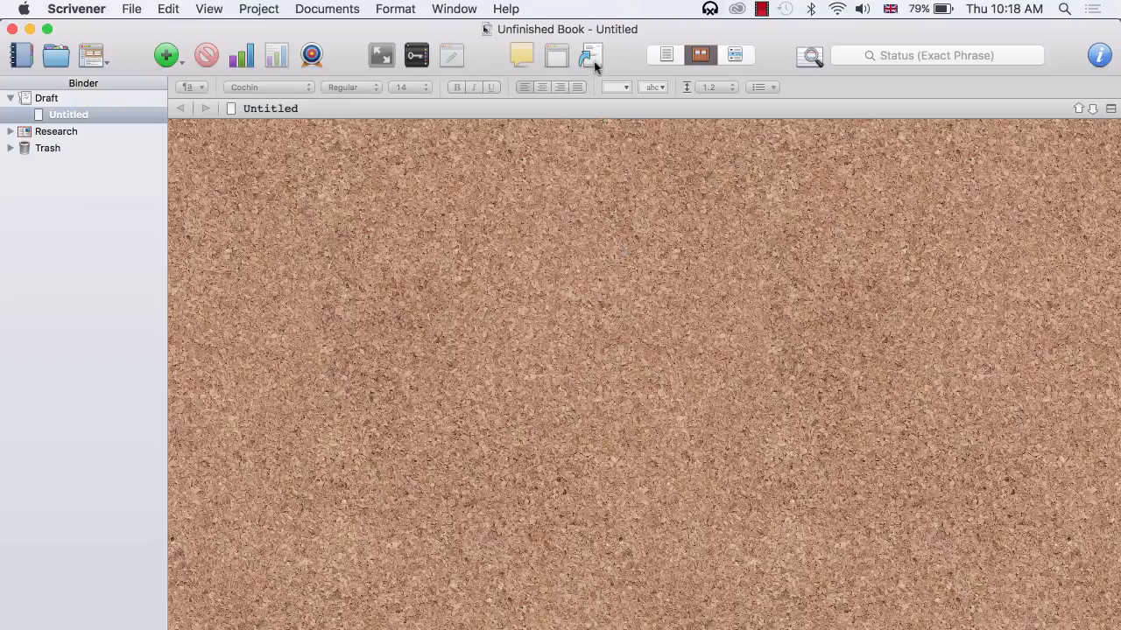
pyautogui.moveTo(590, 55)
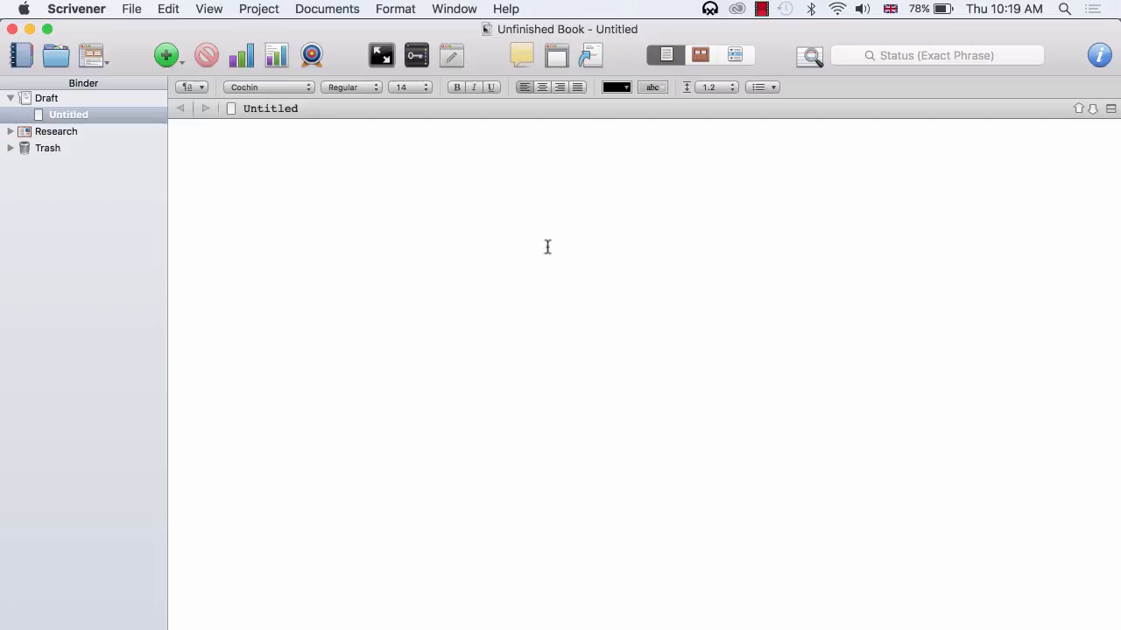
pyautogui.moveTo(423, 298)
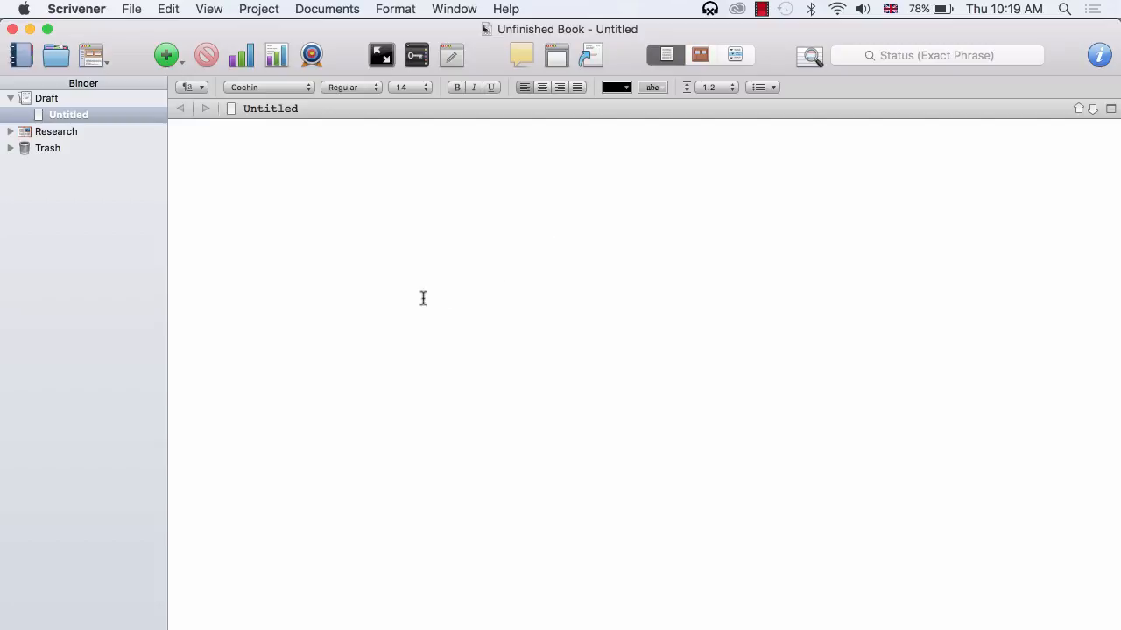
# Switch the Untitled document from corkboard to the blank text editor.
pyautogui.click(205, 146)
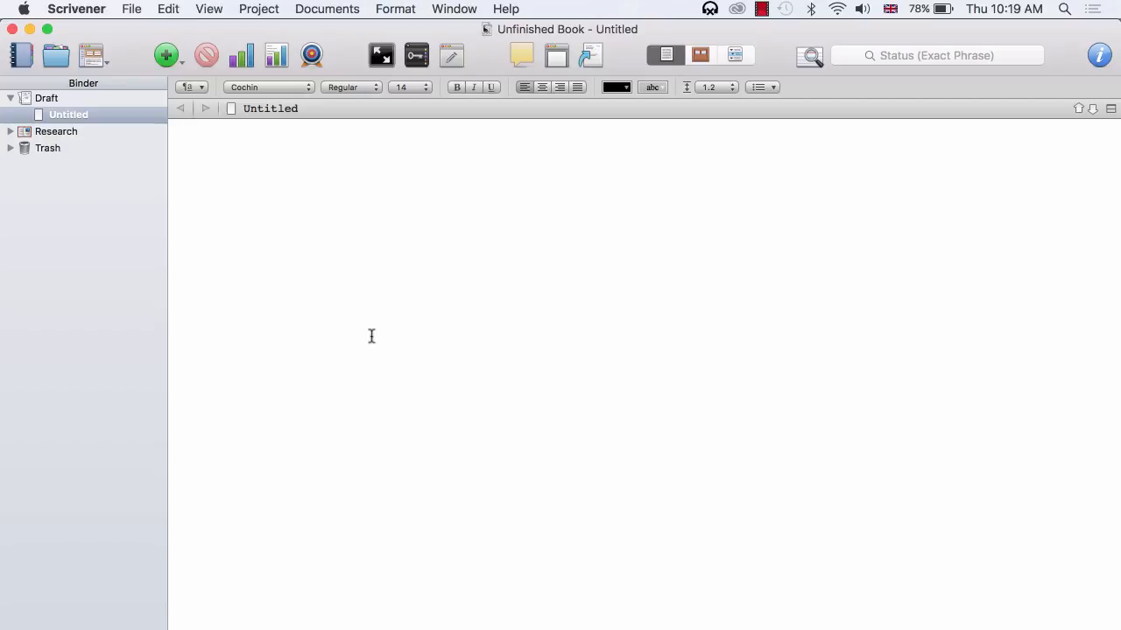
pyautogui.moveTo(130, 9)
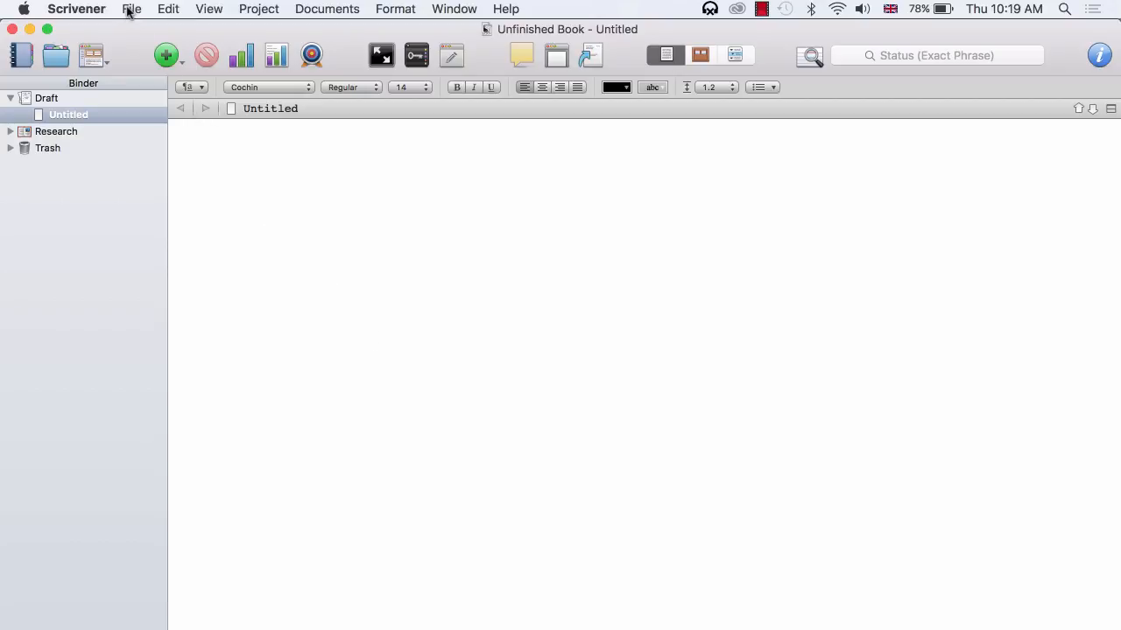
# Open the File > Import > Files chooser.
pyautogui.click(132, 9)
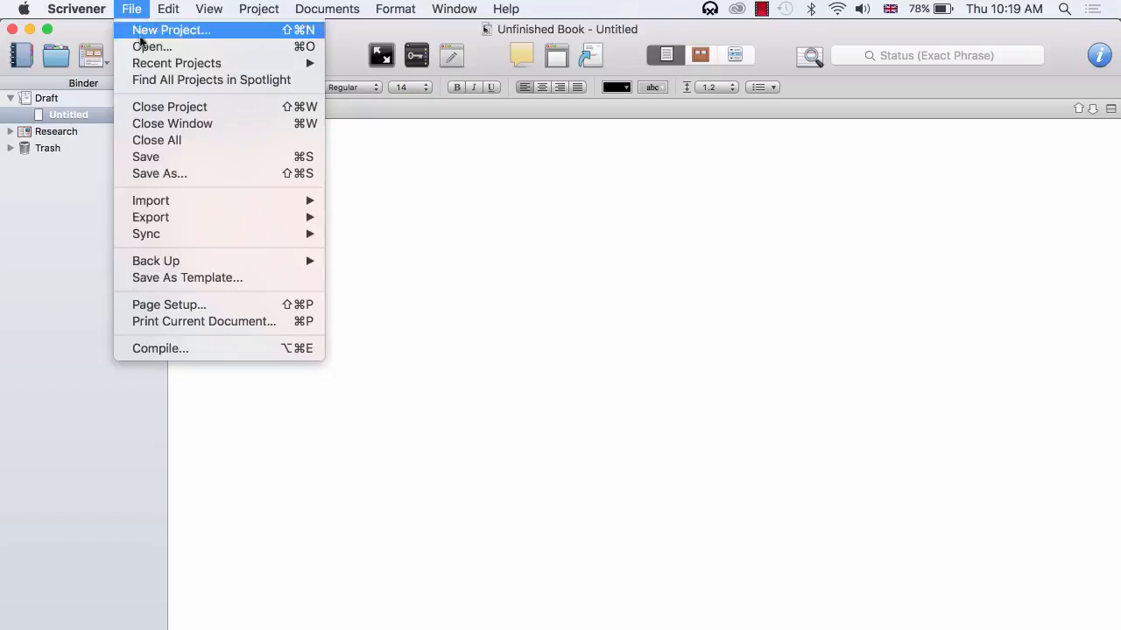
pyautogui.moveTo(151, 201)
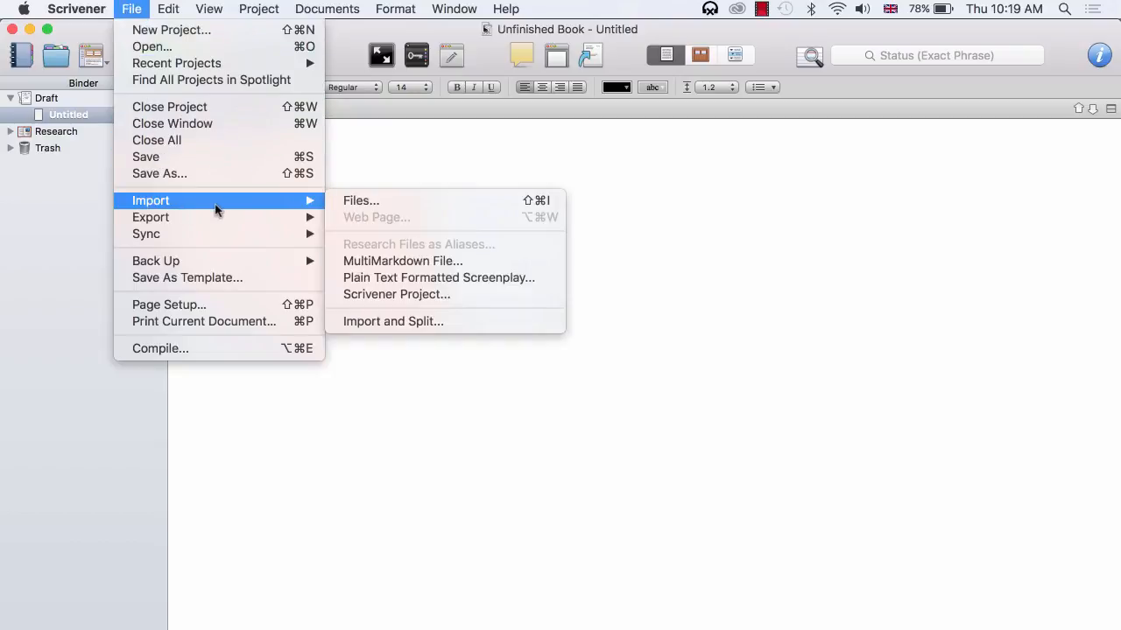
pyautogui.moveTo(361, 200)
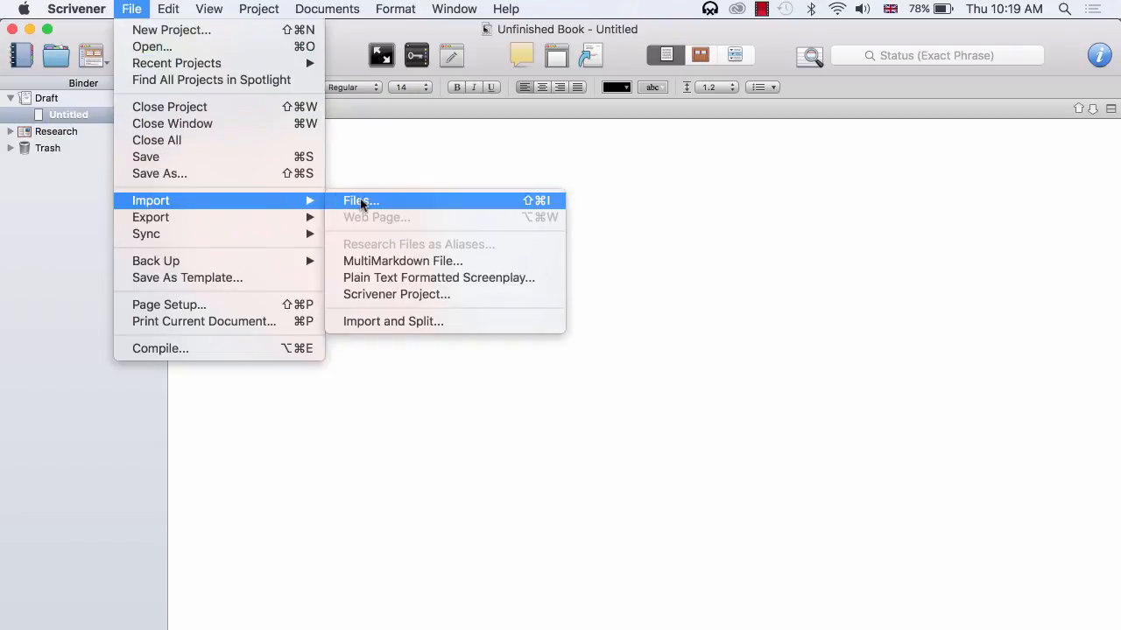
pyautogui.click(361, 201)
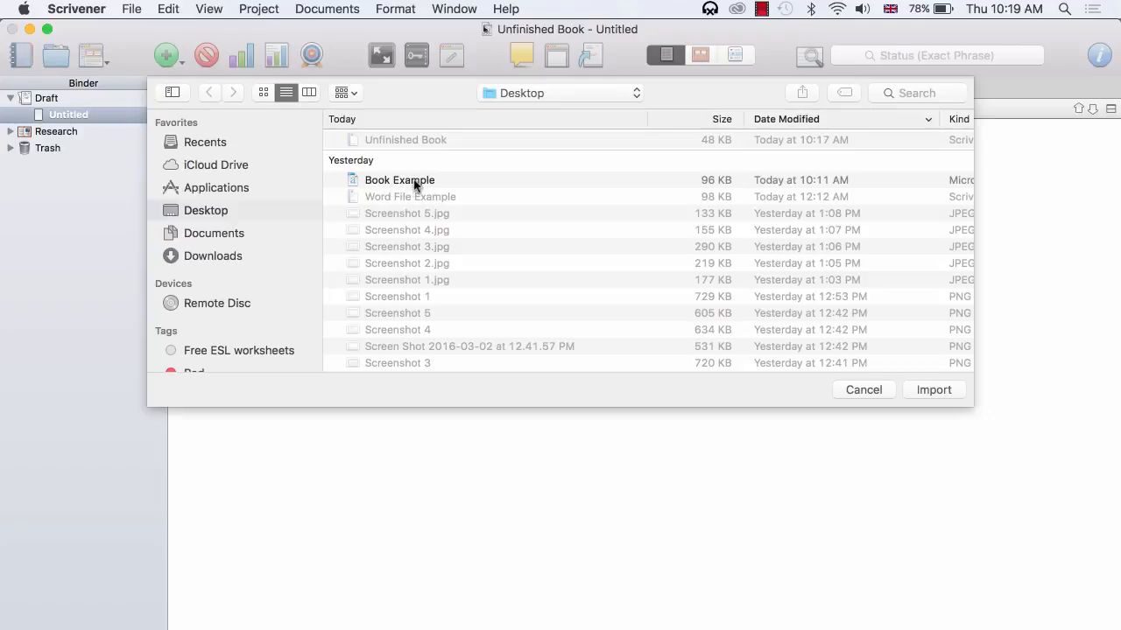
# Import Book Example from the Desktop into the Draft folder.
pyautogui.click(399, 180)
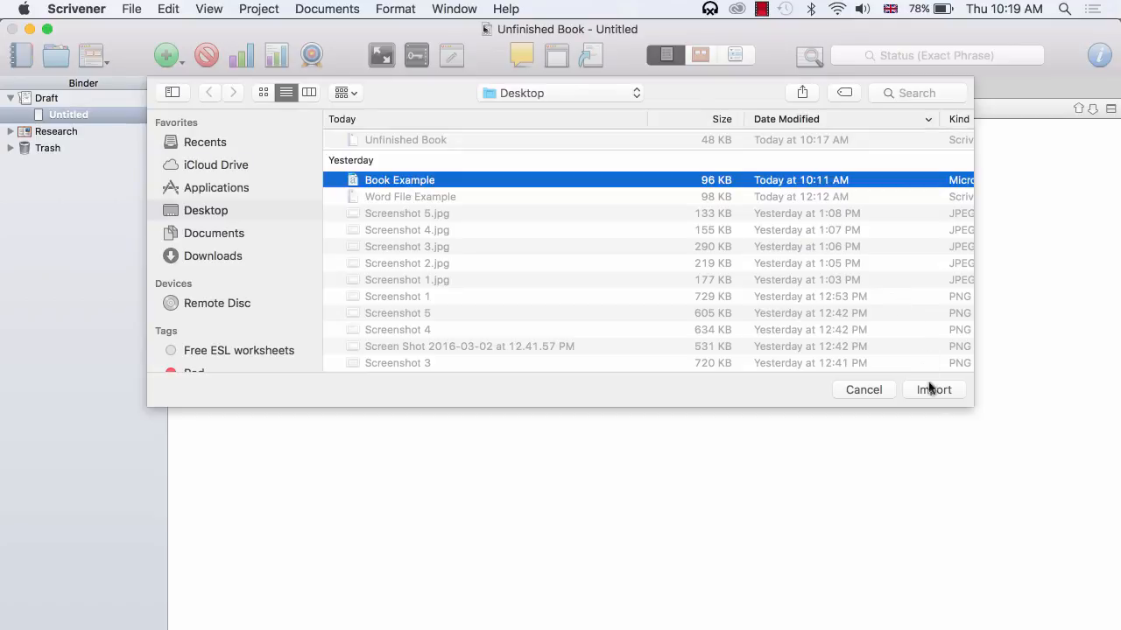
pyautogui.click(932, 390)
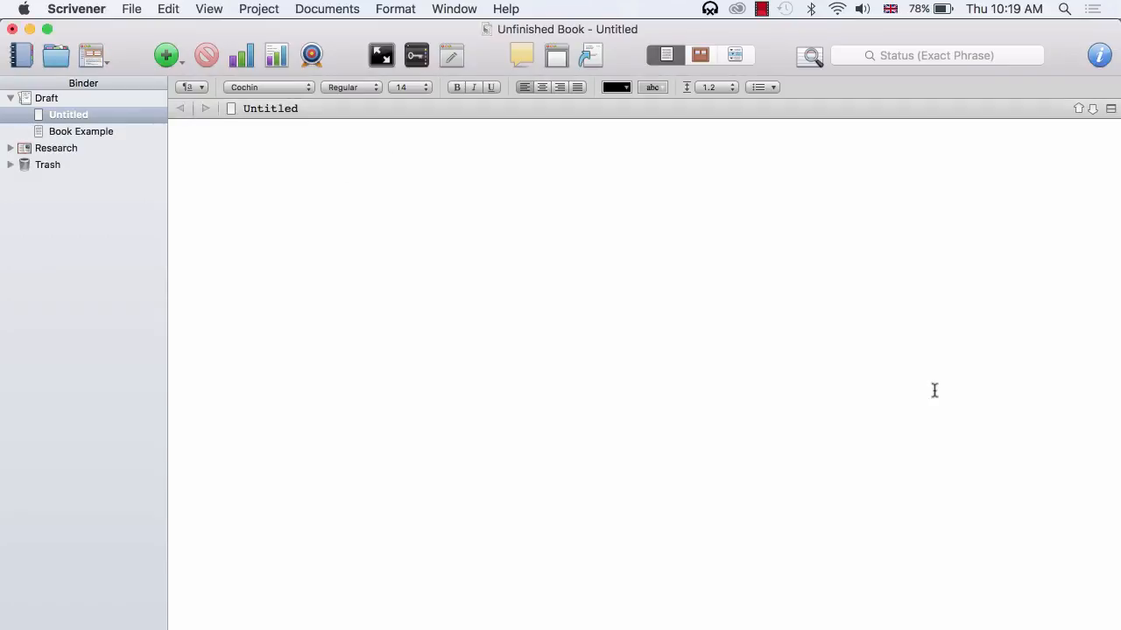
pyautogui.moveTo(691, 378)
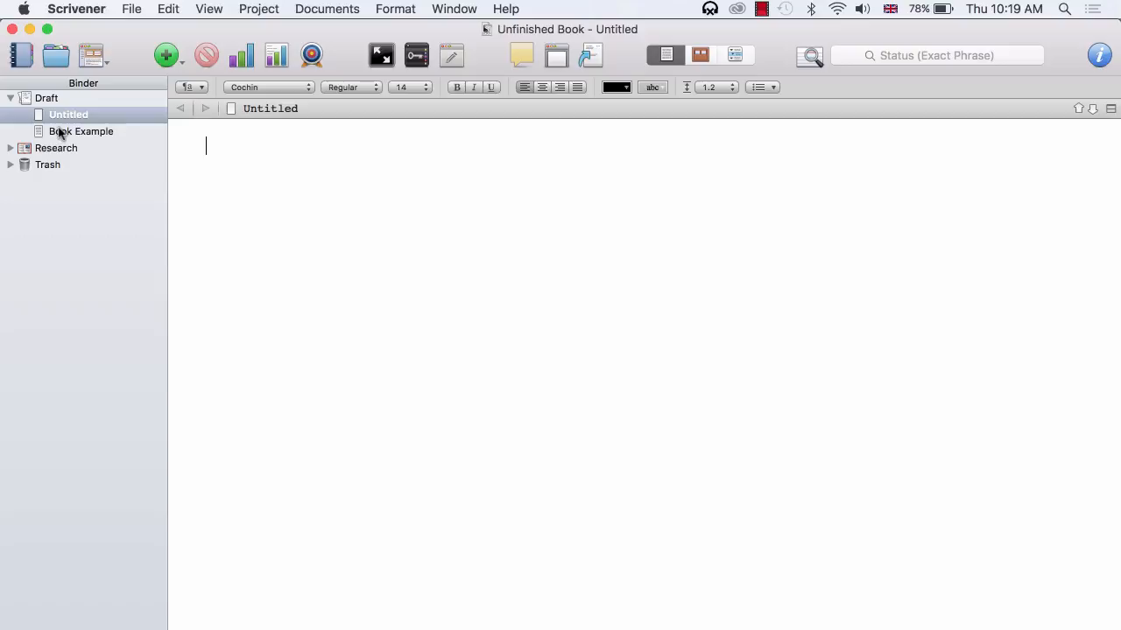
# Open Book Example in the Binder to show Chapters One to Four.
pyautogui.click(81, 130)
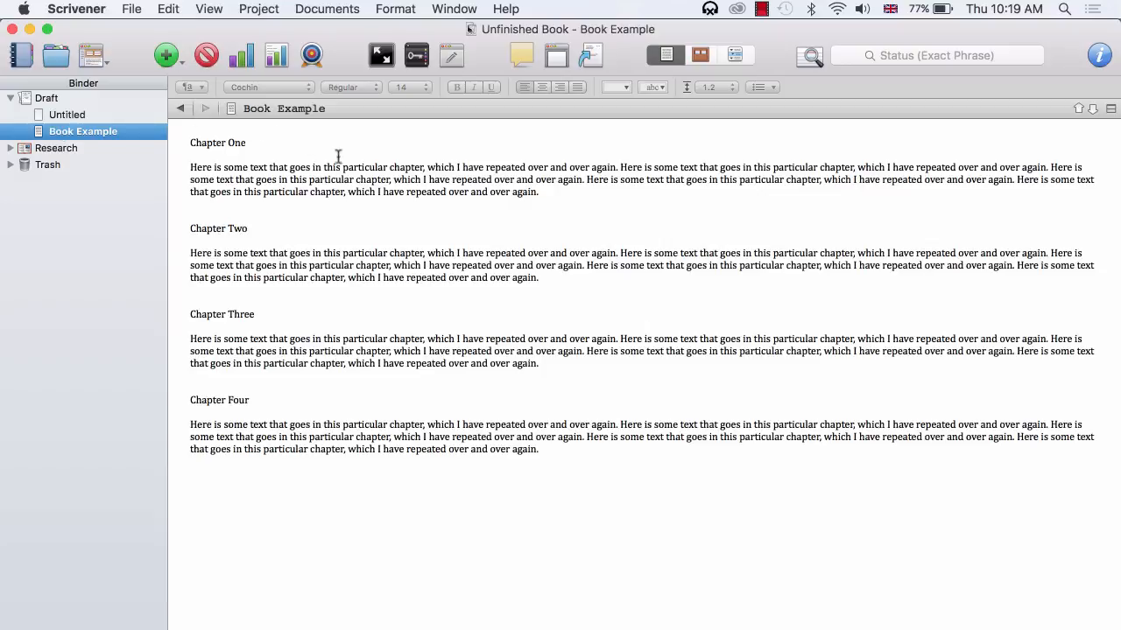
pyautogui.moveTo(539, 335)
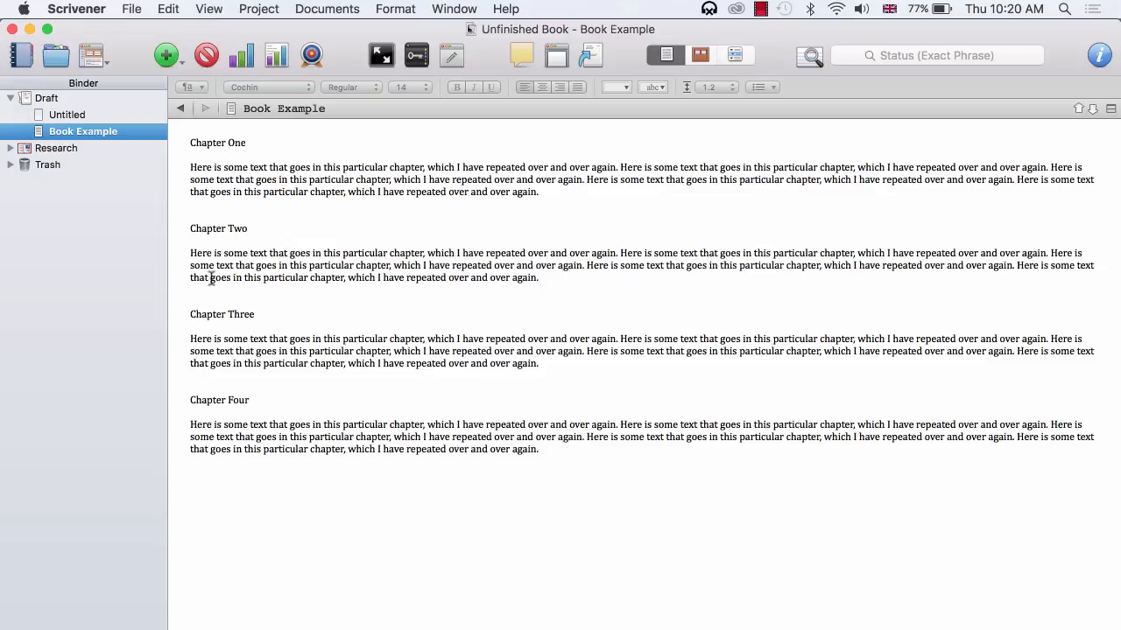
pyautogui.moveTo(105, 141)
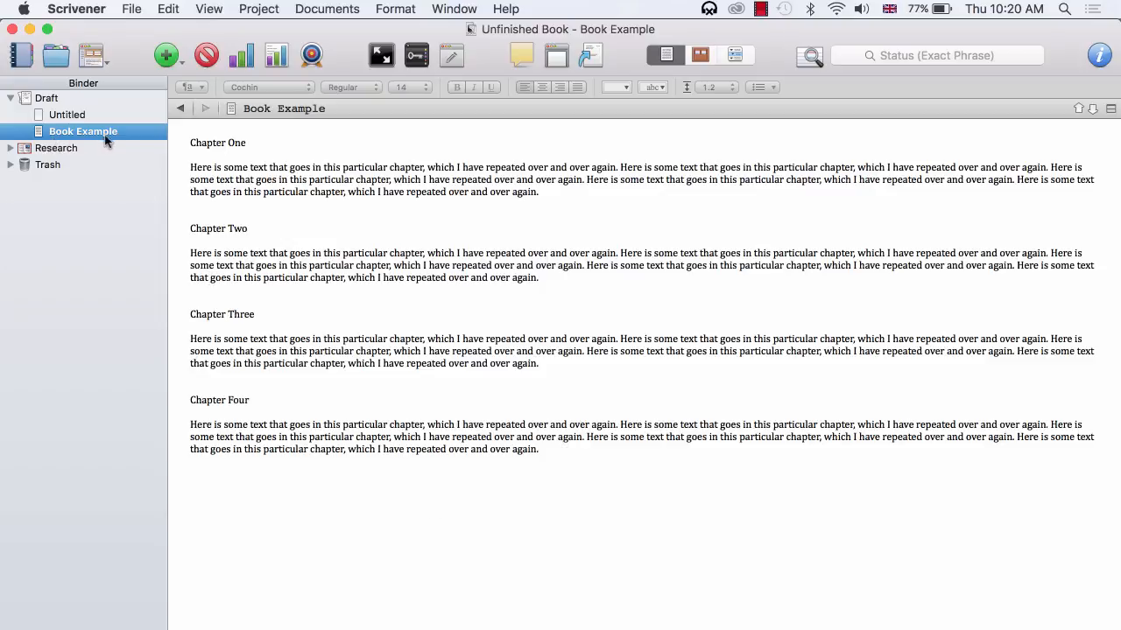
pyautogui.moveTo(94, 143)
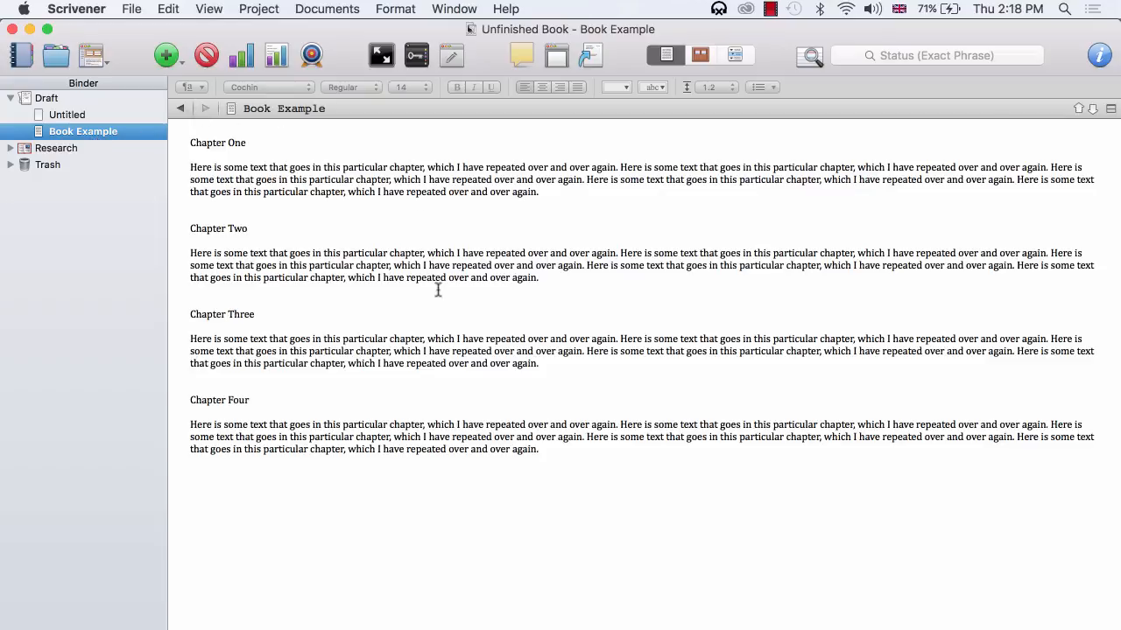
pyautogui.moveTo(564, 506)
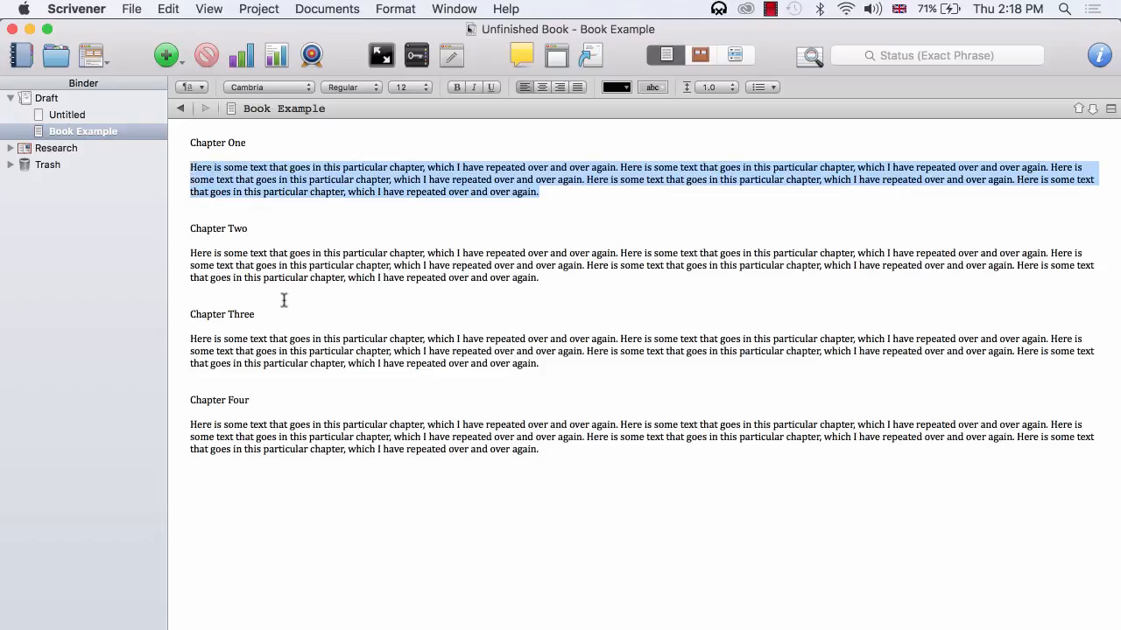
pyautogui.moveTo(451, 350)
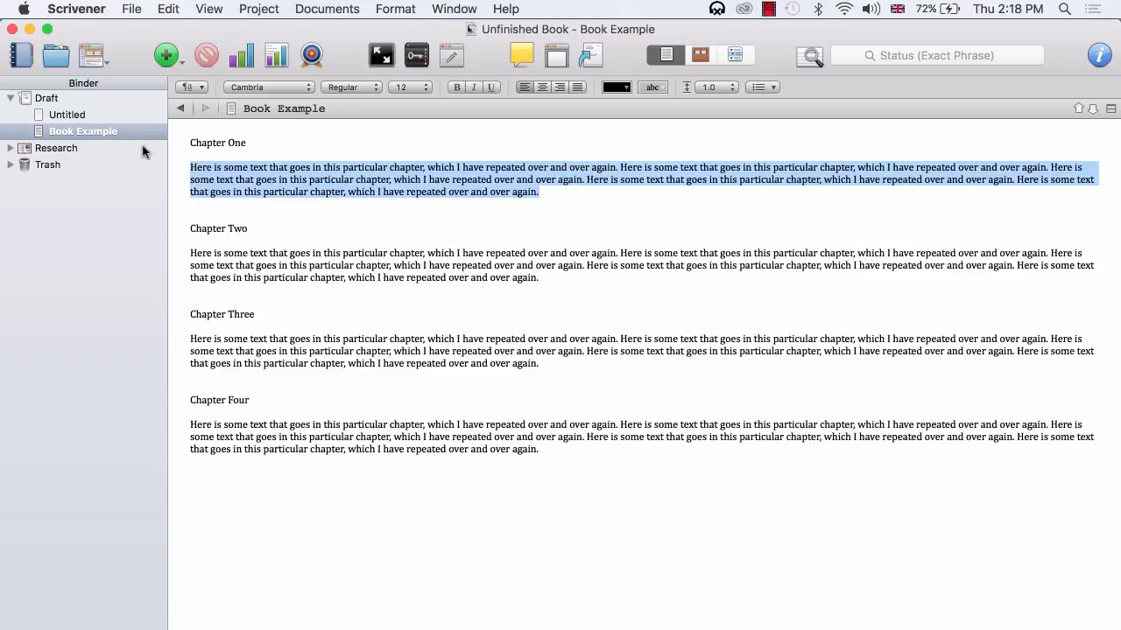
# Add a Chapter One document holding the first chapter's text, then reopen Book Example.
pyautogui.click(165, 54)
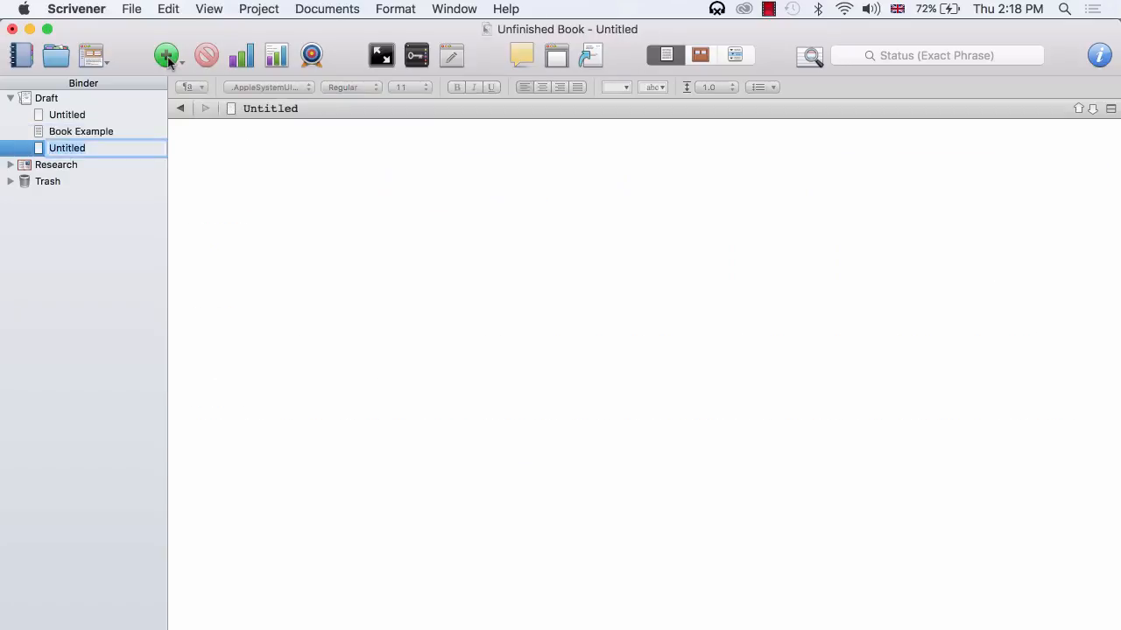
pyautogui.write('Chapter One')
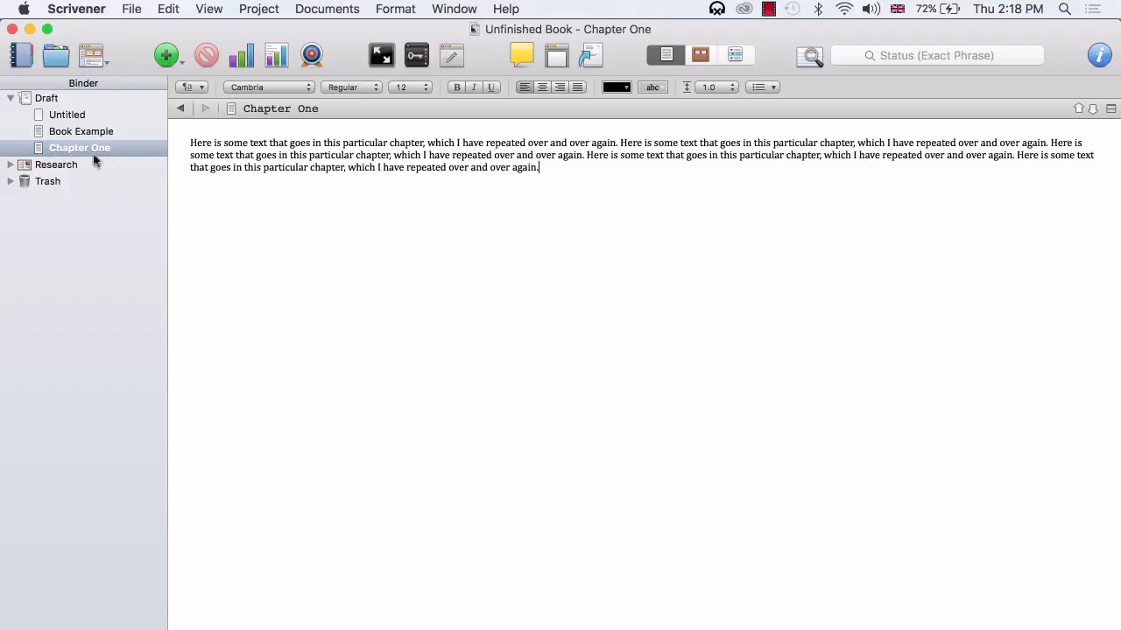
pyautogui.moveTo(486, 203)
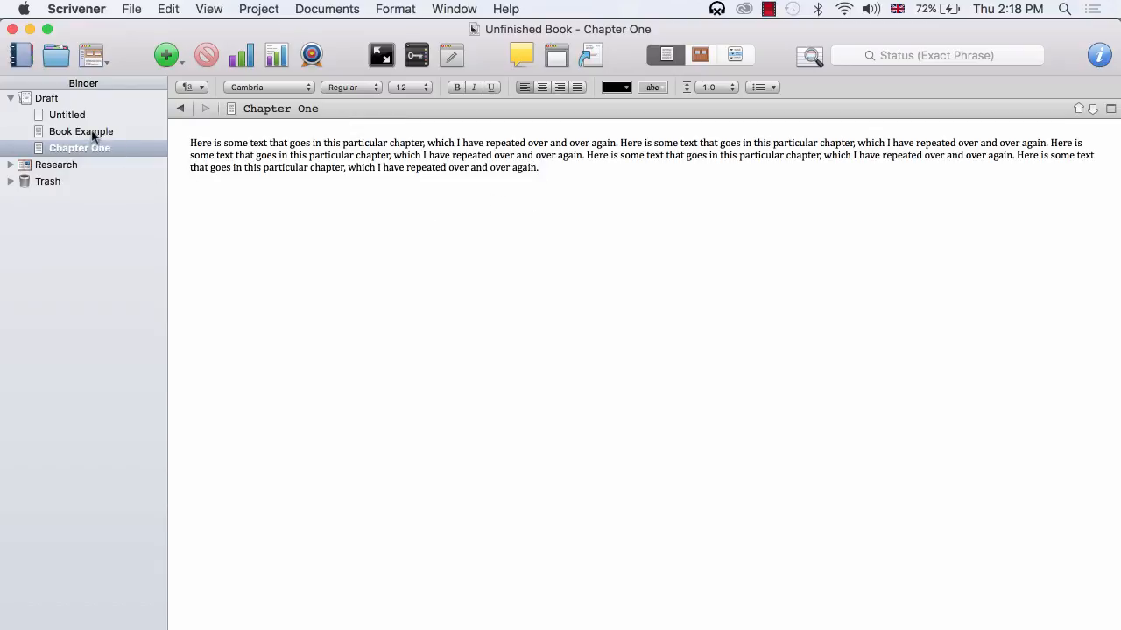
pyautogui.click(81, 131)
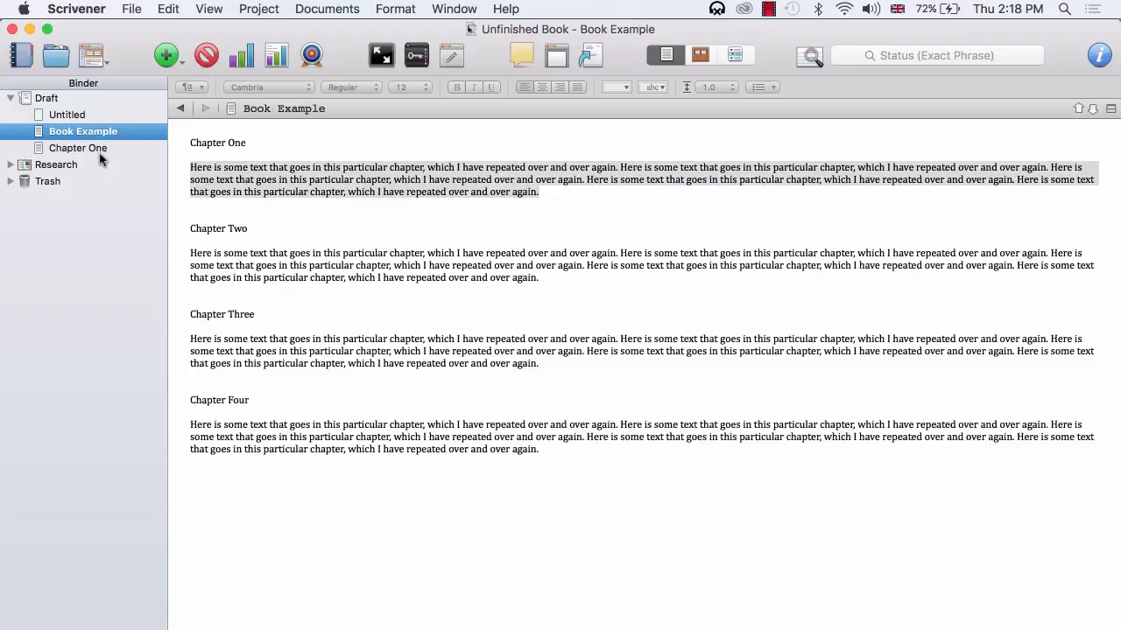
pyautogui.moveTo(406, 219)
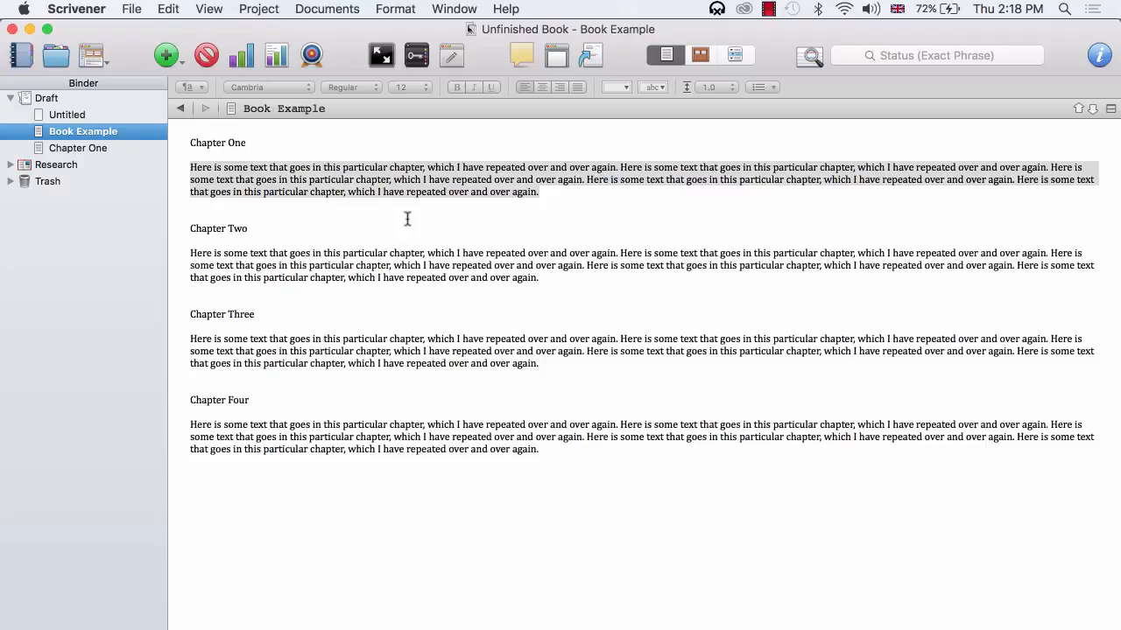
pyautogui.moveTo(557, 219)
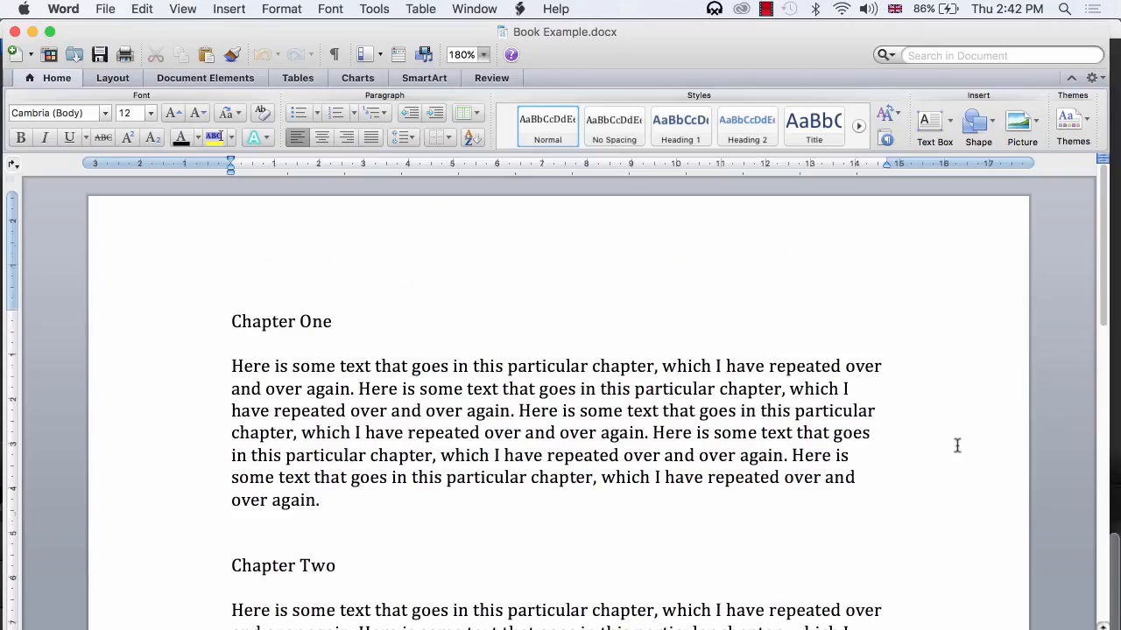
# Review Book Example.docx in Word, placing the cursor on the line above Chapter Two.
pyautogui.scroll(-3)
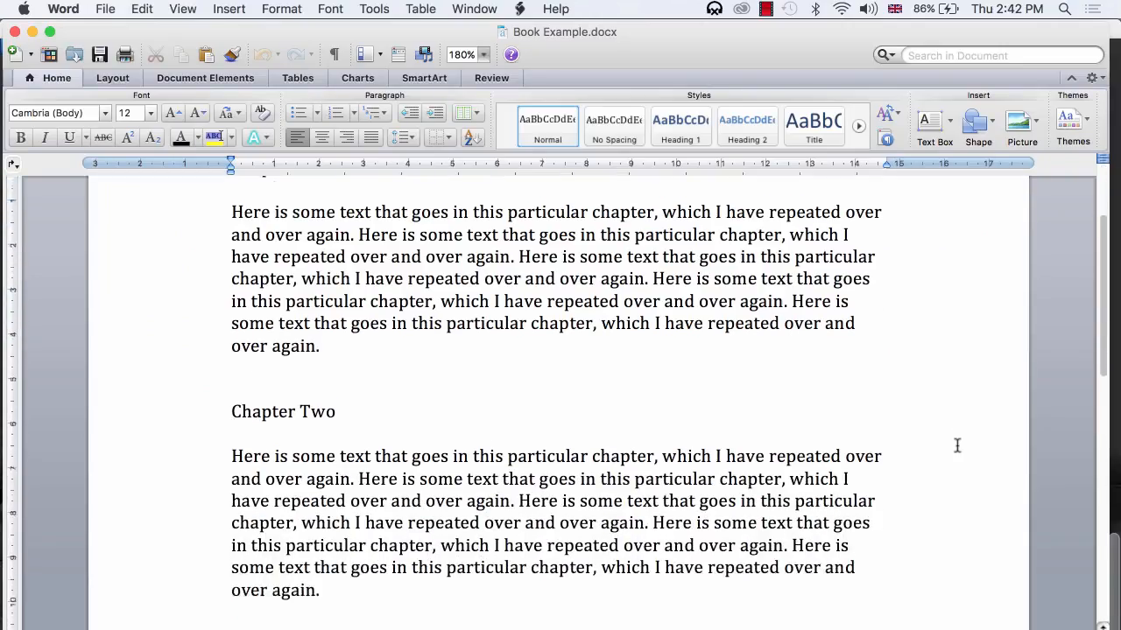
pyautogui.scroll(-3)
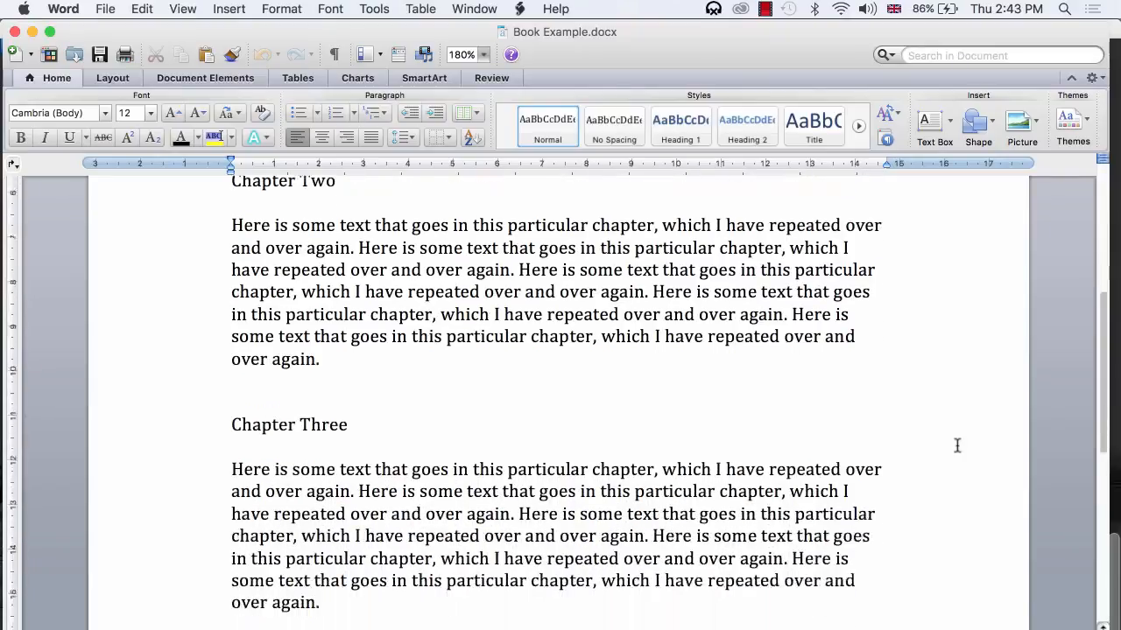
pyautogui.scroll(-3)
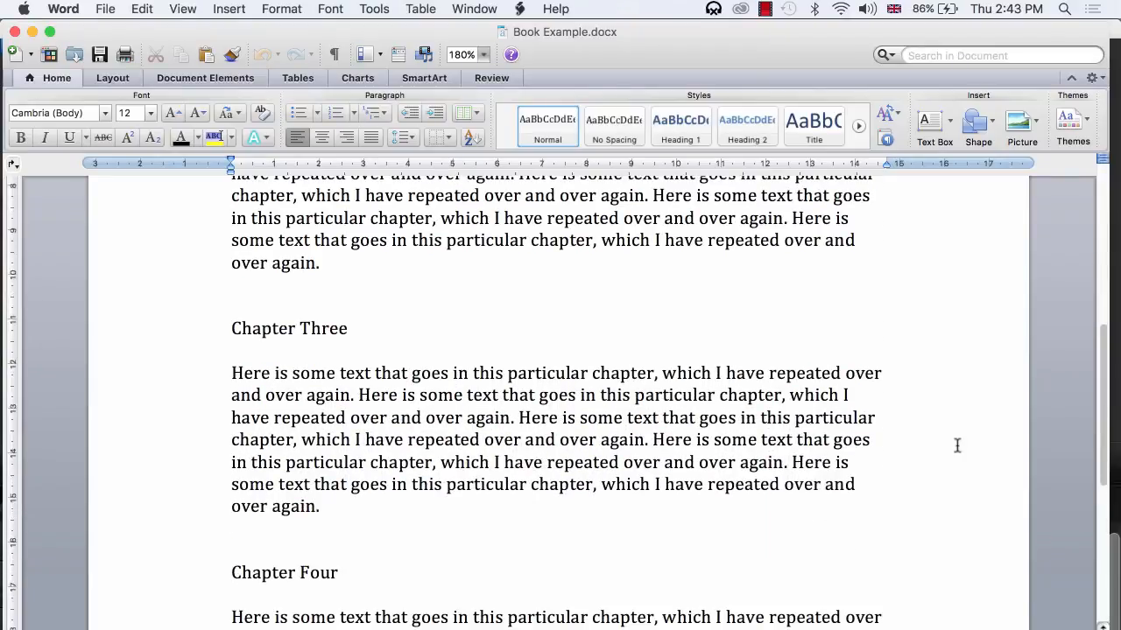
pyautogui.scroll(-3)
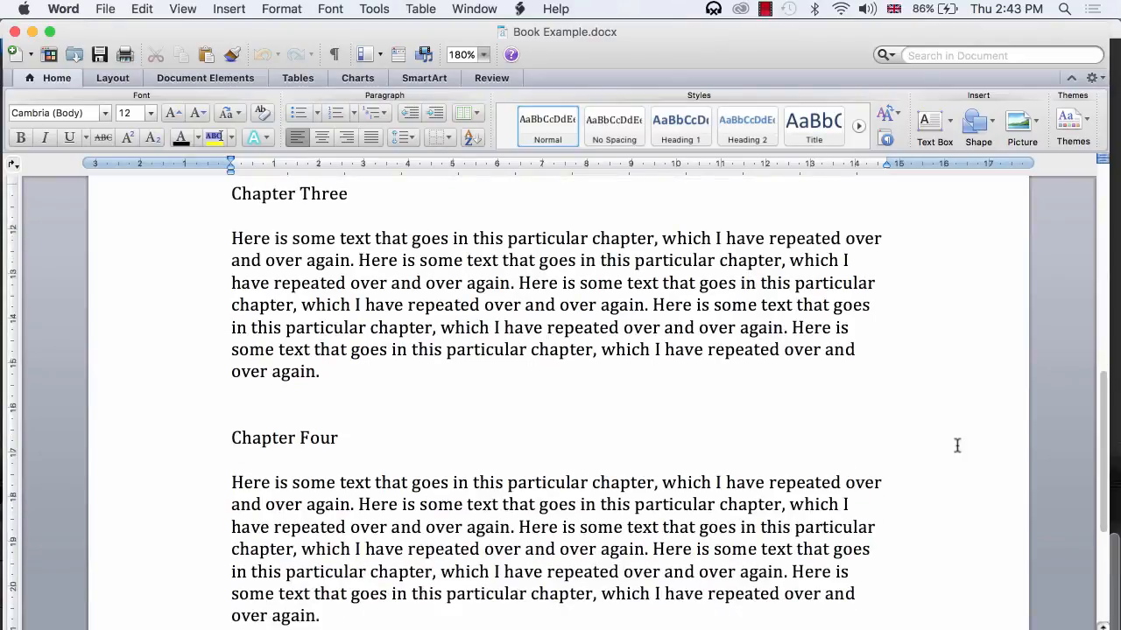
pyautogui.scroll(-3)
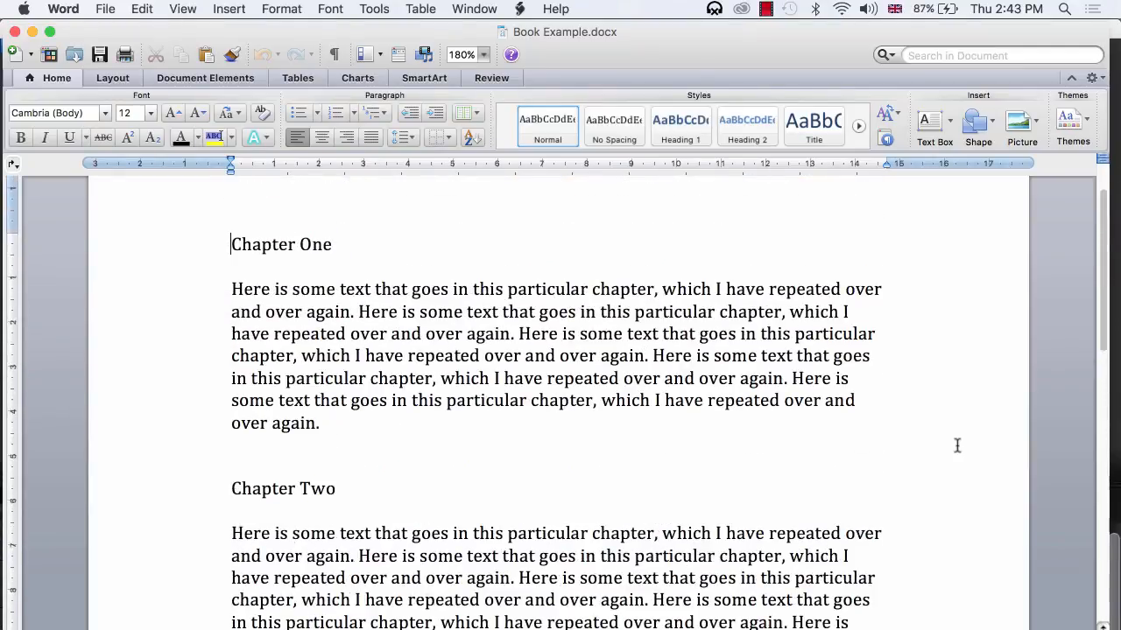
pyautogui.moveTo(494, 345)
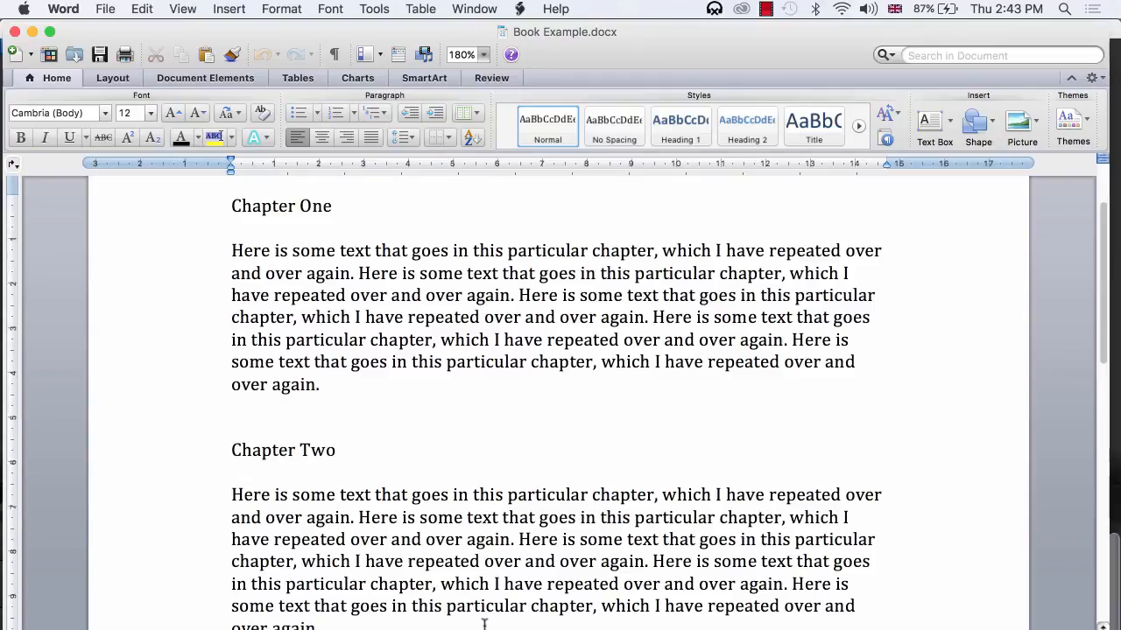
pyautogui.click(289, 429)
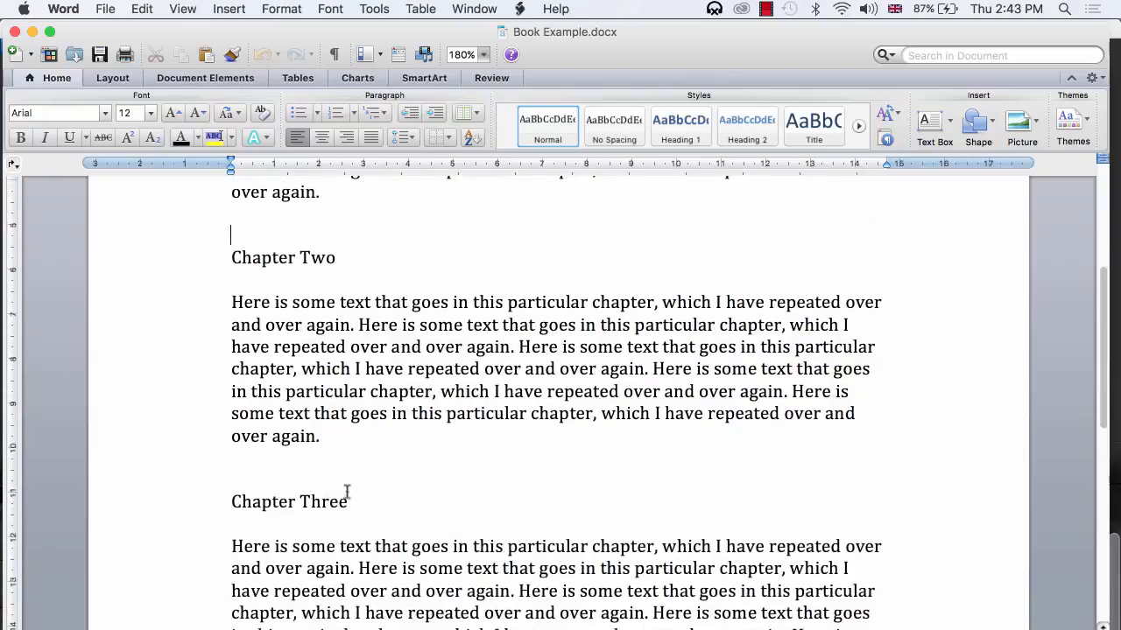
pyautogui.moveTo(455, 447)
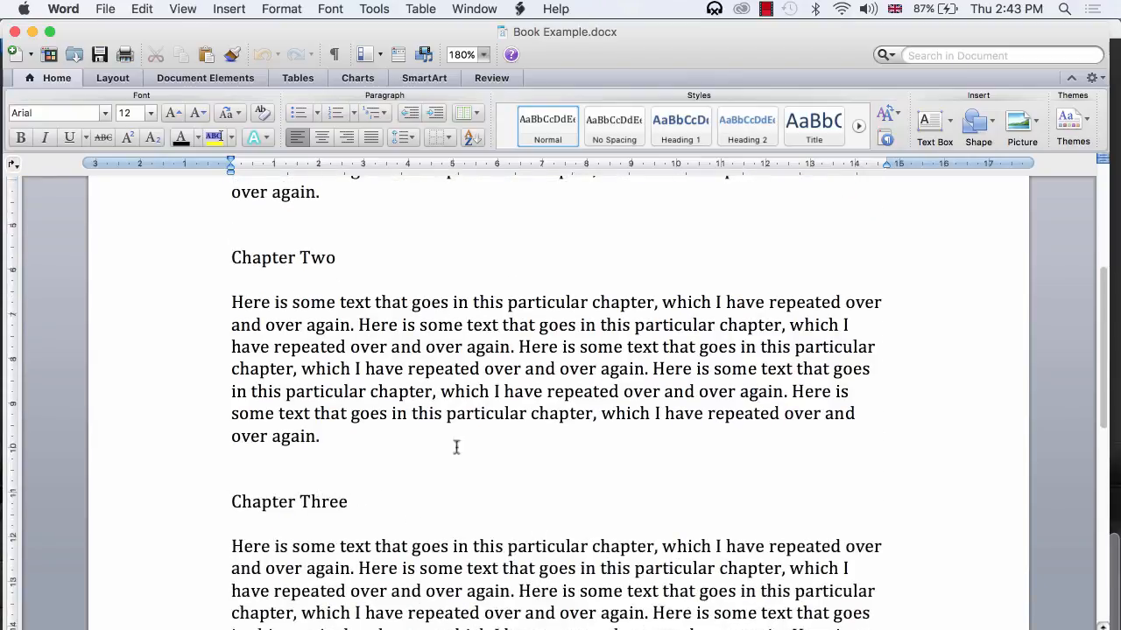
pyautogui.scroll(-3)
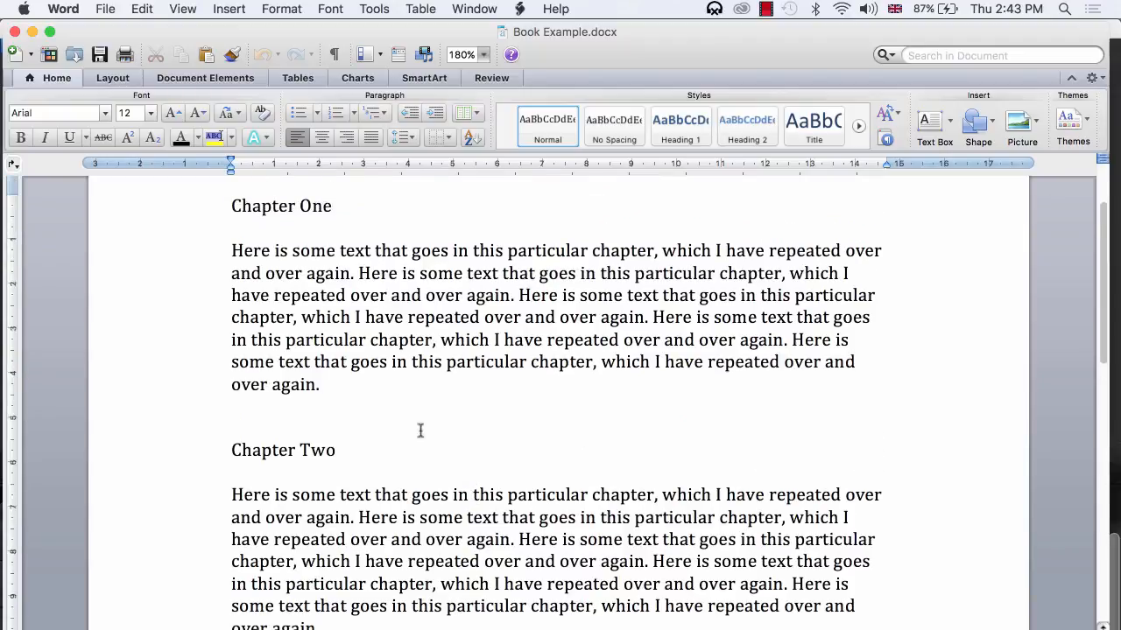
pyautogui.moveTo(356, 430)
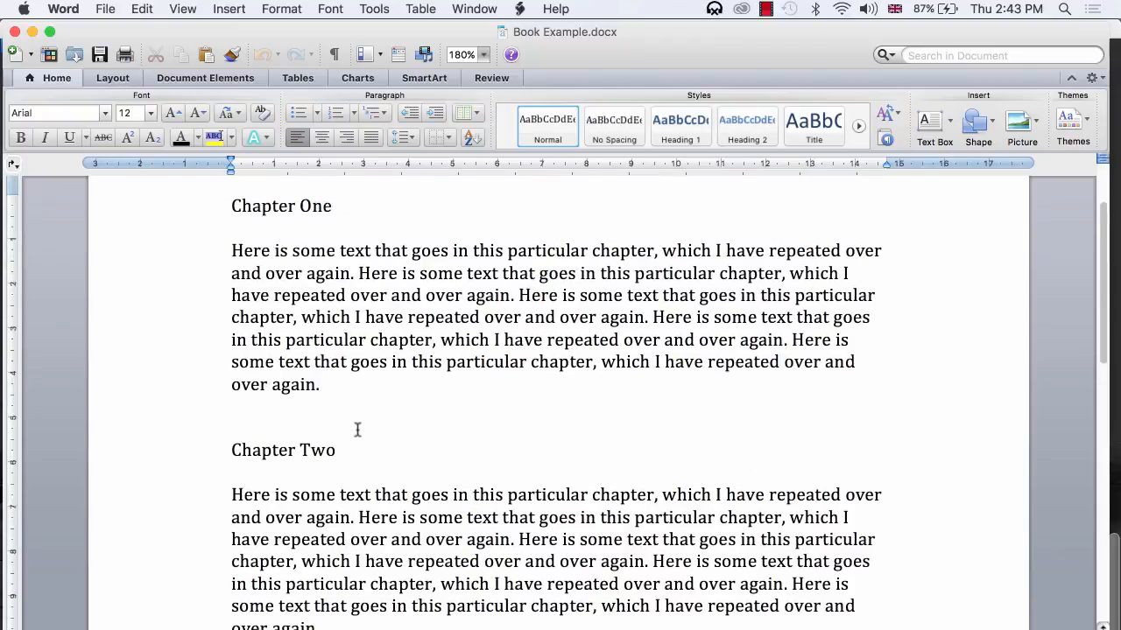
# Type # markers above the Chapter Two, Three and Four headings.
pyautogui.write('#')
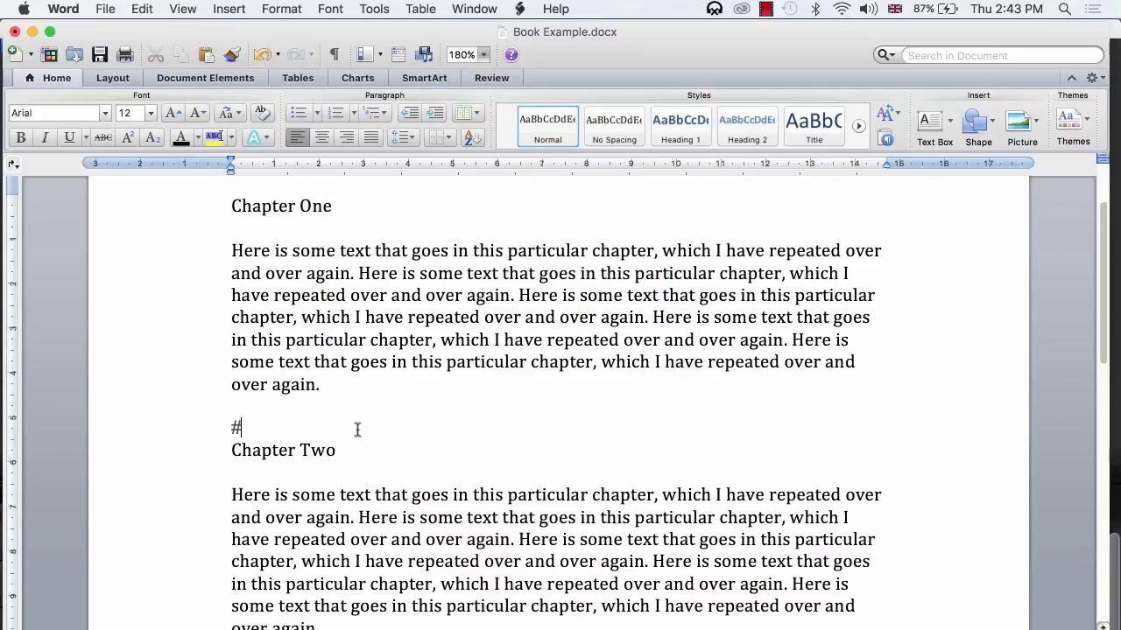
pyautogui.scroll(-3)
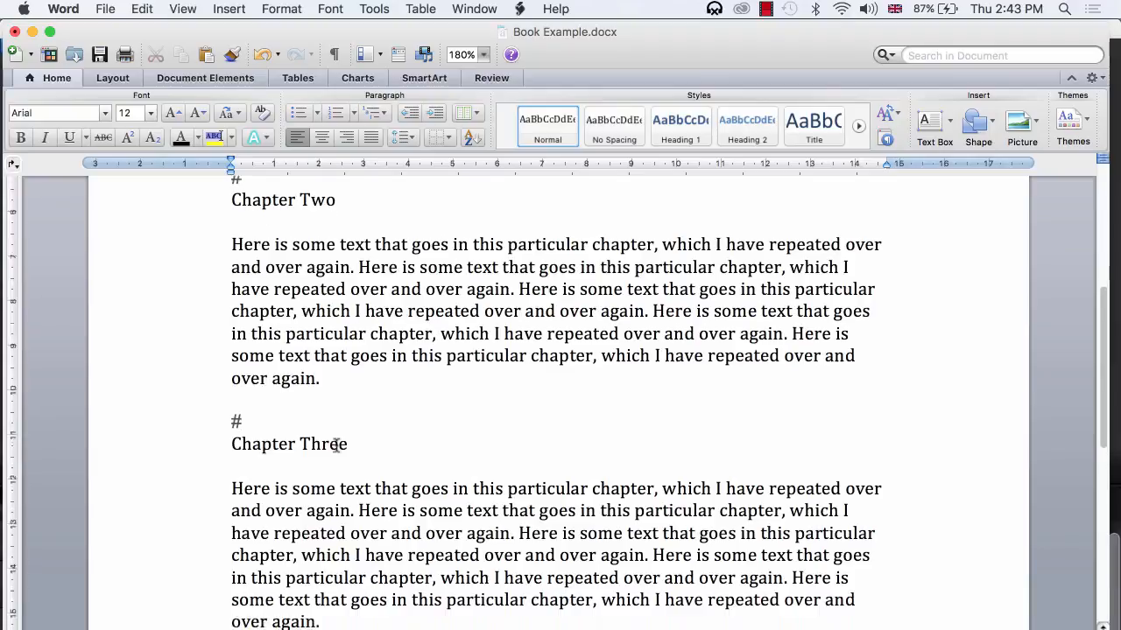
pyautogui.scroll(-3)
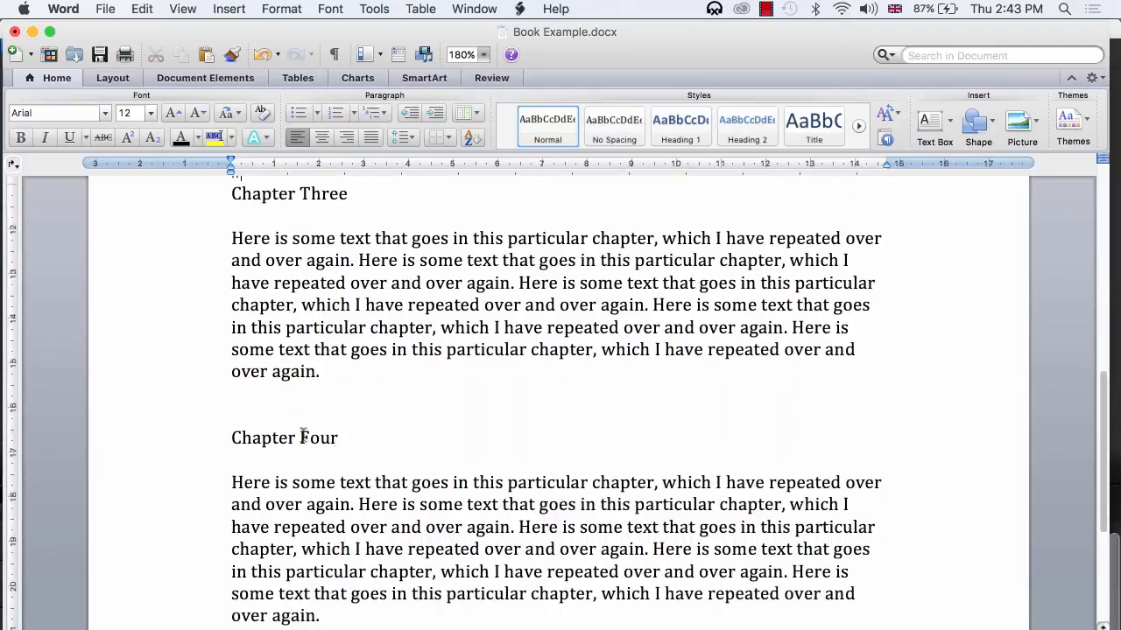
pyautogui.click(231, 416)
pyautogui.write('#')
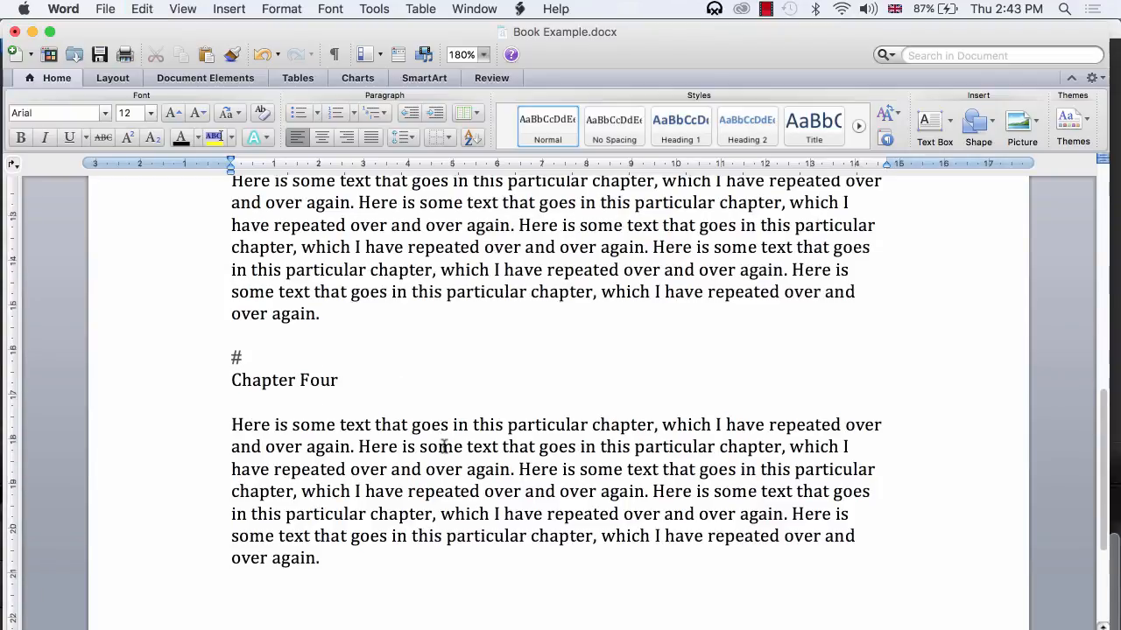
pyautogui.moveTo(452, 415)
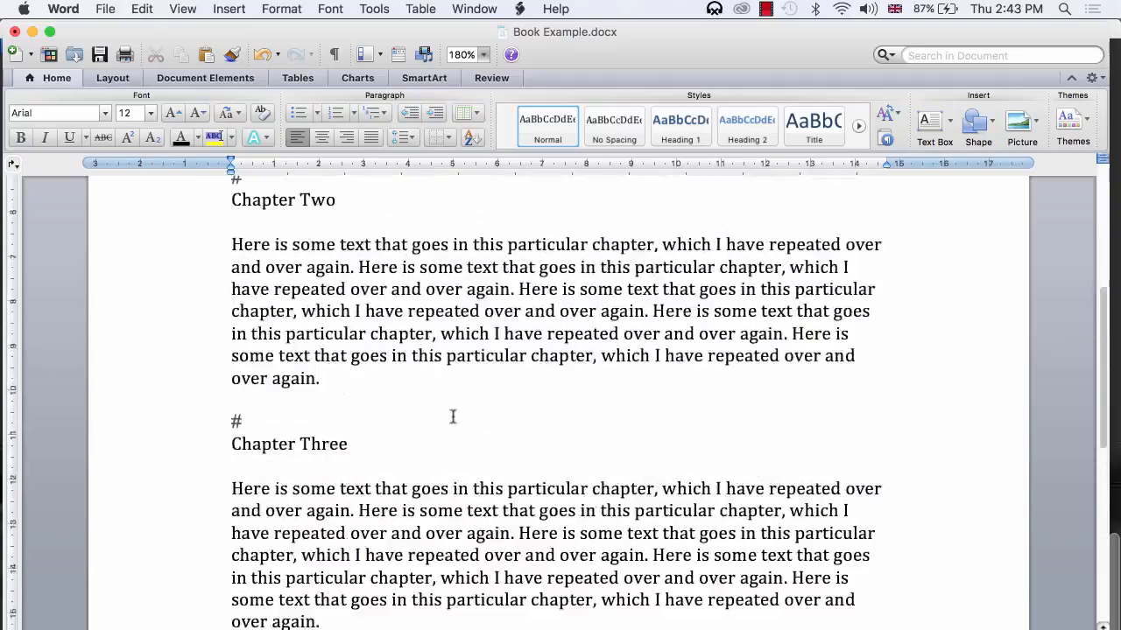
pyautogui.scroll(3)
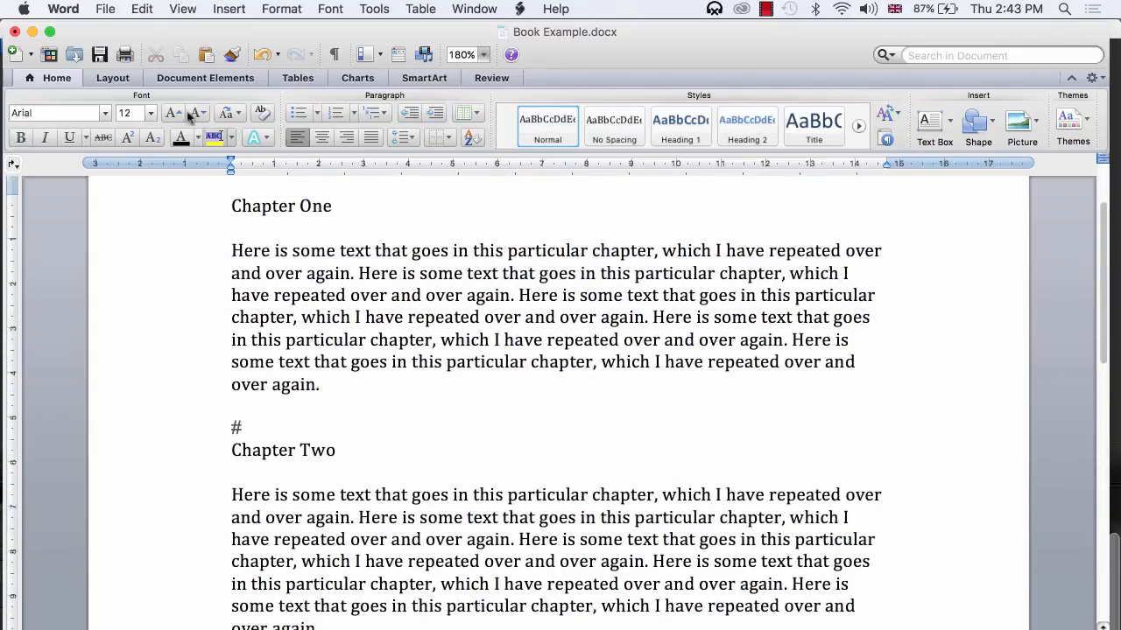
pyautogui.click(105, 9)
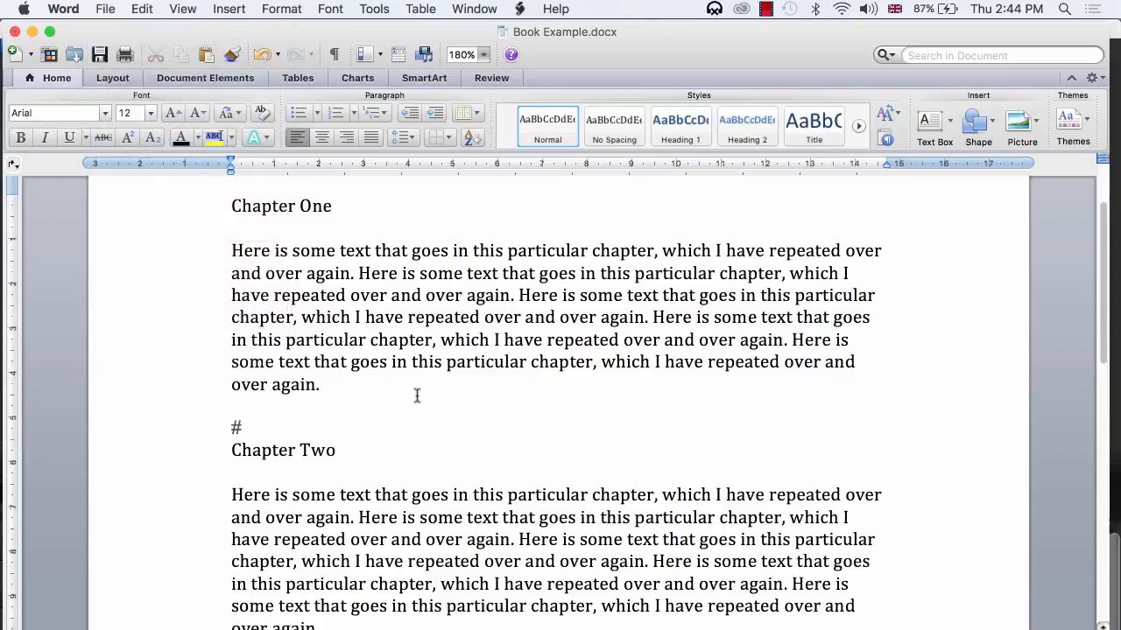
pyautogui.moveTo(514, 420)
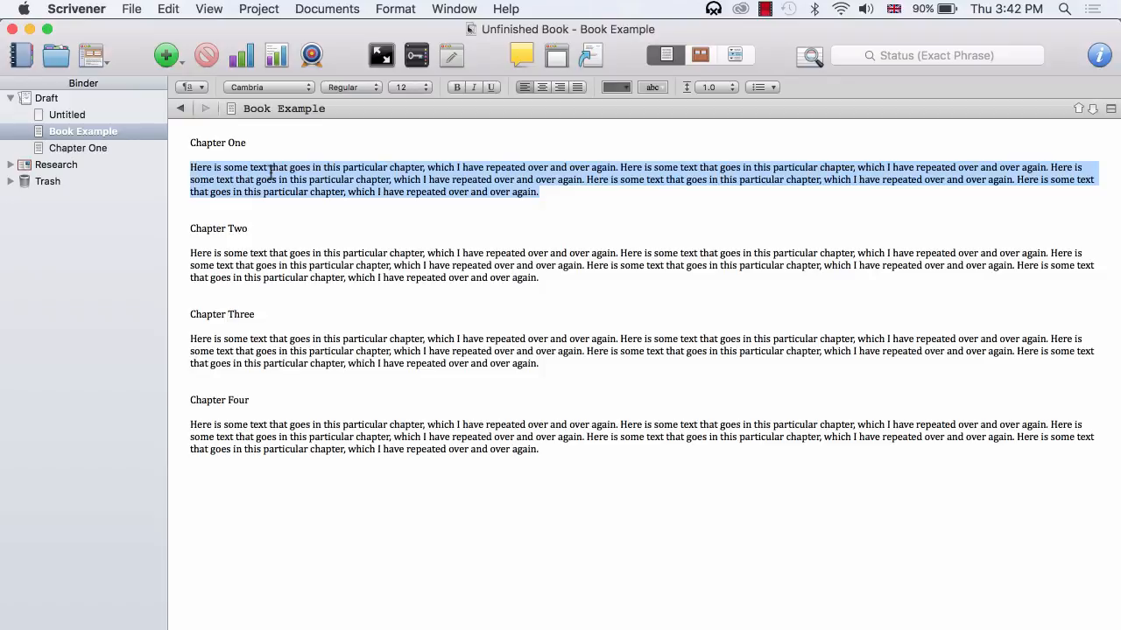
# Move Book Example and Chapter One to Trash, leaving Untitled selected.
pyautogui.click(78, 147)
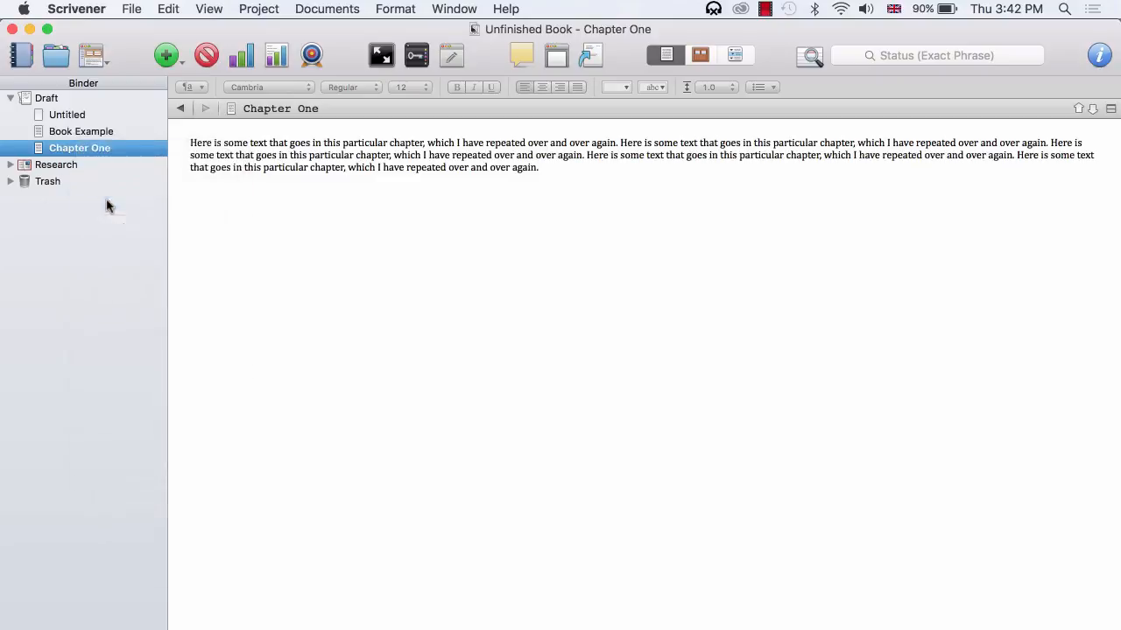
pyautogui.rightClick(80, 131)
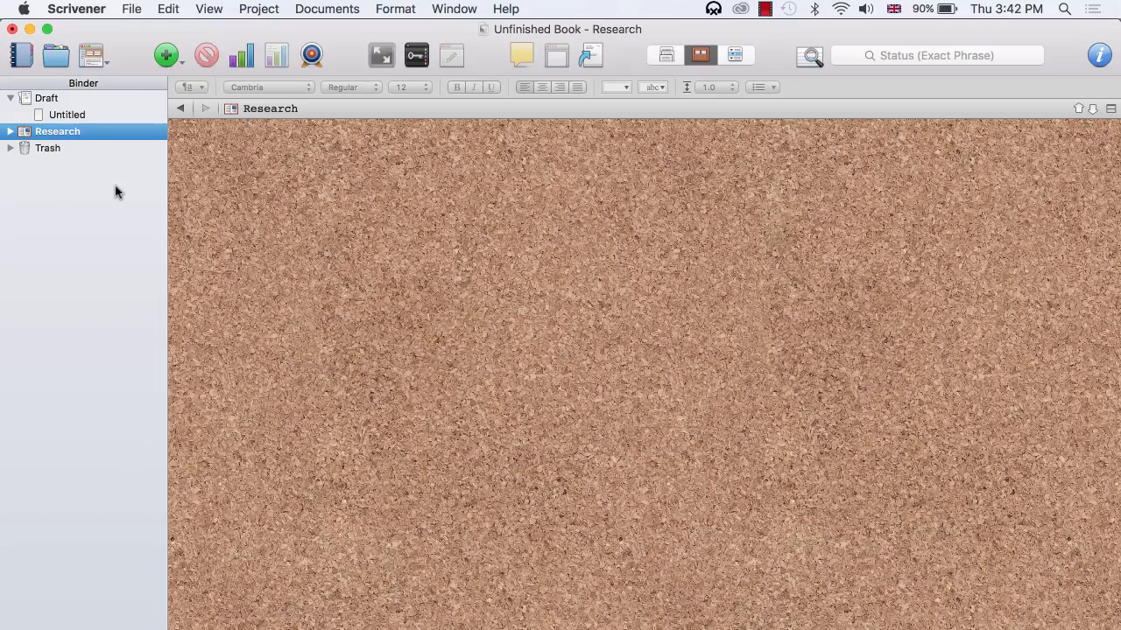
pyautogui.click(69, 114)
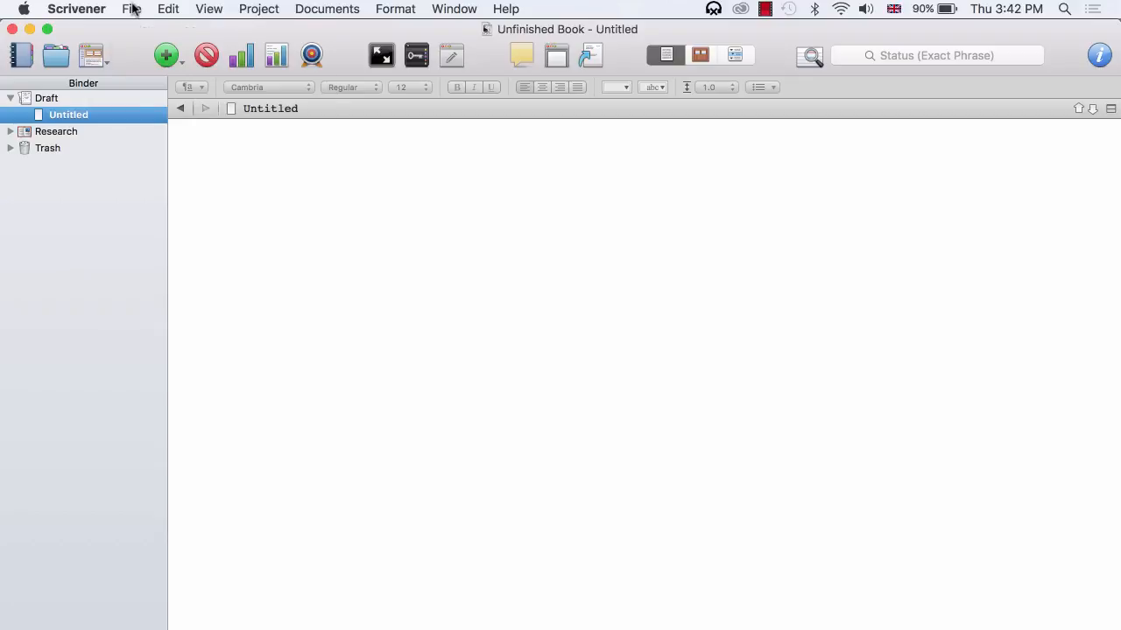
# Import and Split Book Example at # into Chapter One to Four documents.
pyautogui.click(132, 9)
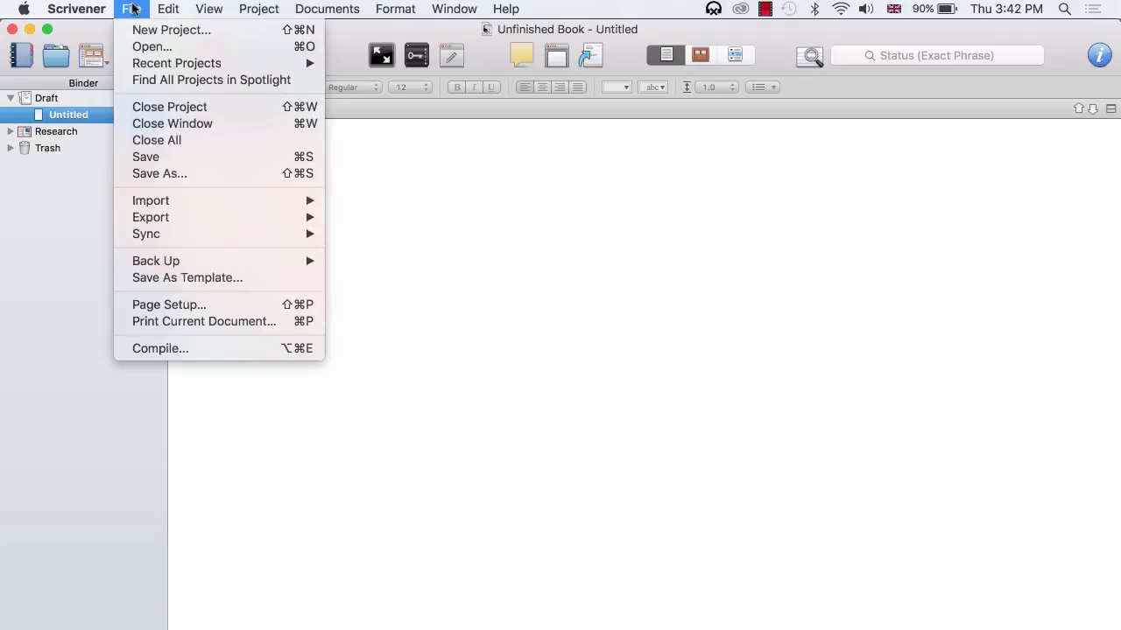
pyautogui.moveTo(150, 217)
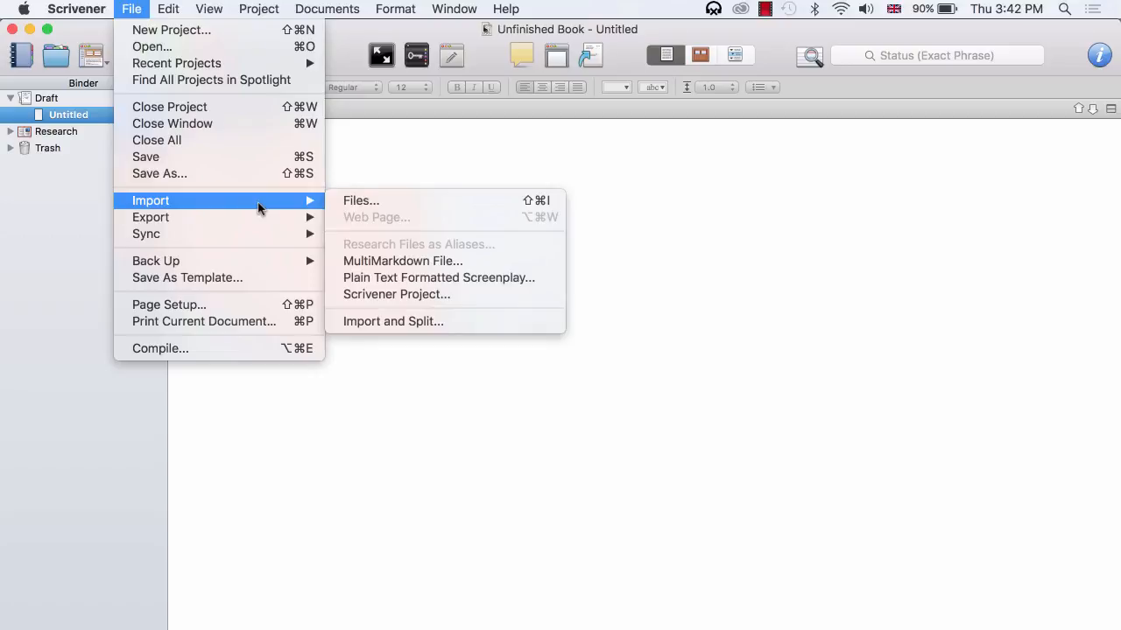
pyautogui.moveTo(393, 321)
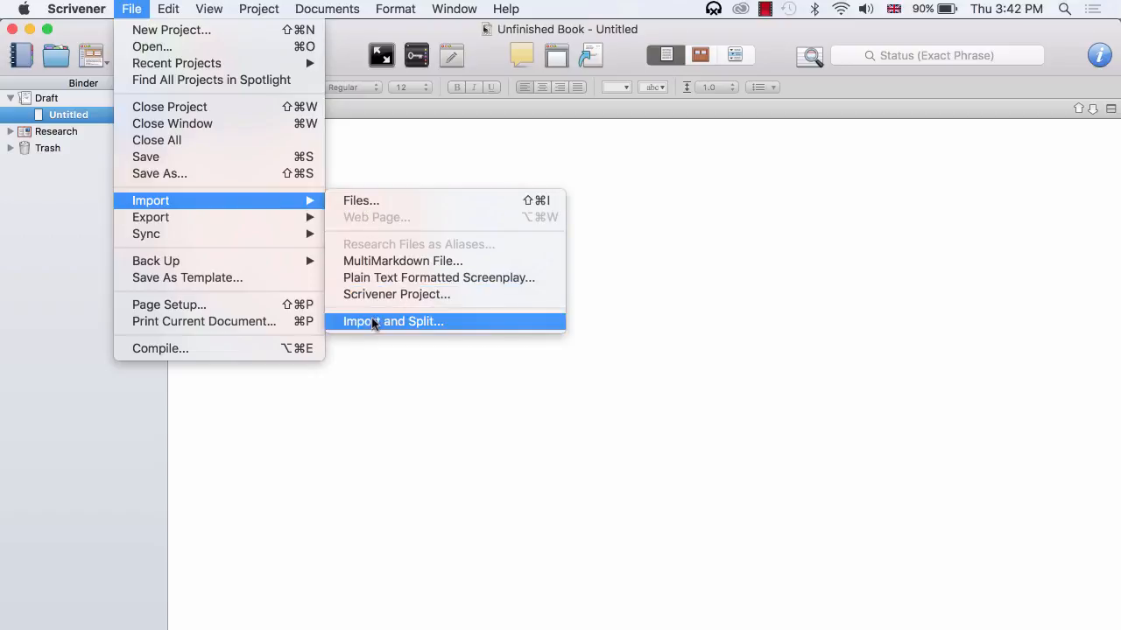
pyautogui.click(393, 321)
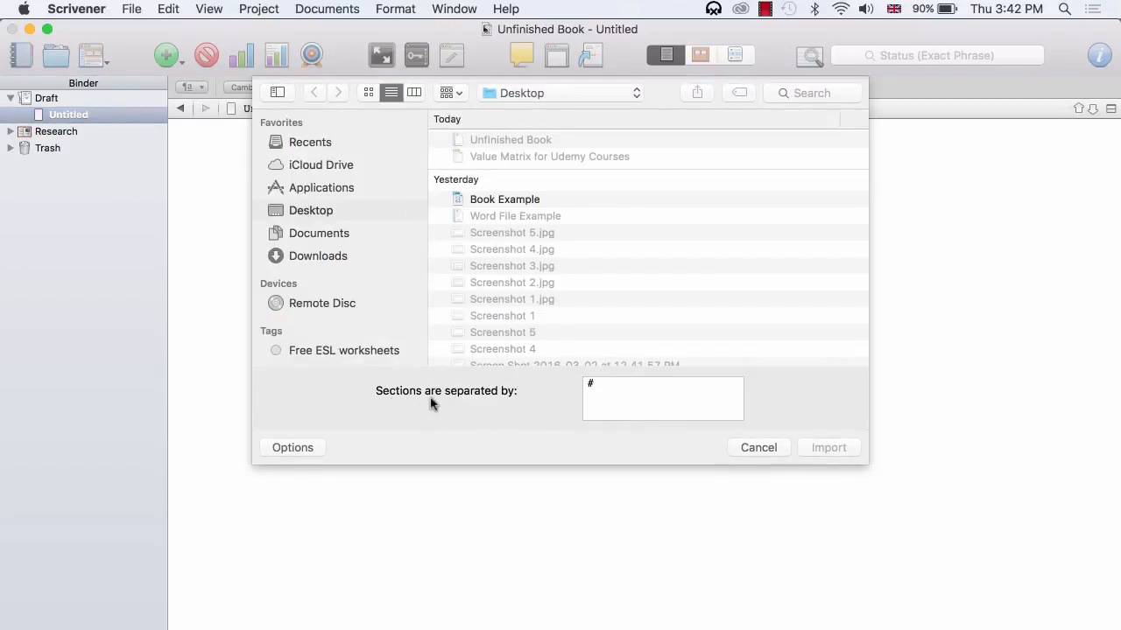
pyautogui.moveTo(510, 410)
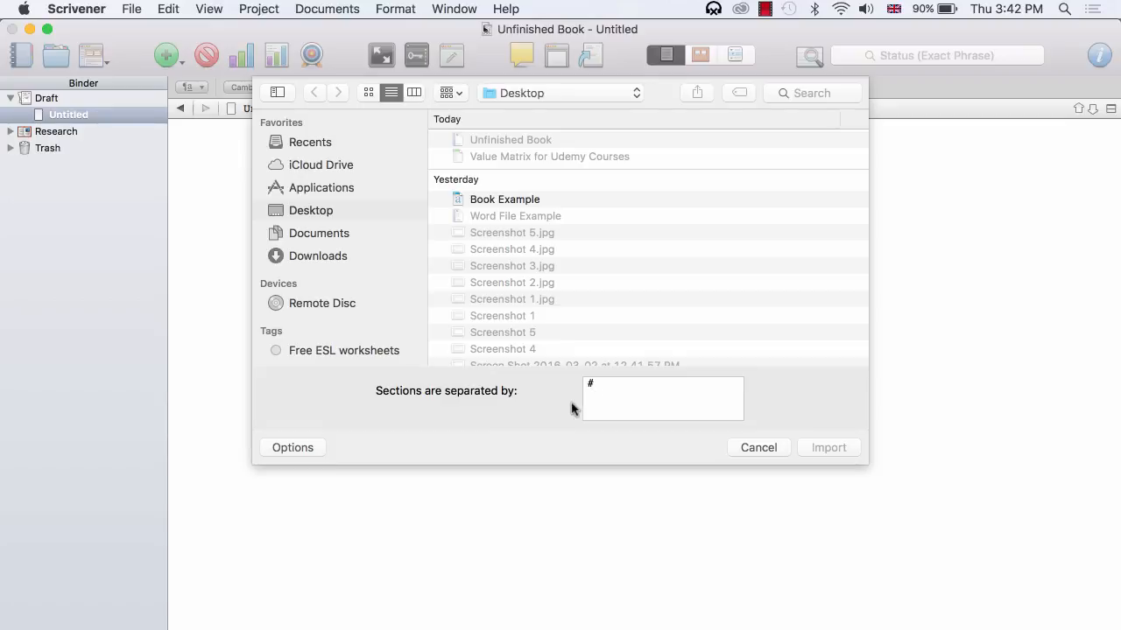
pyautogui.moveTo(566, 412)
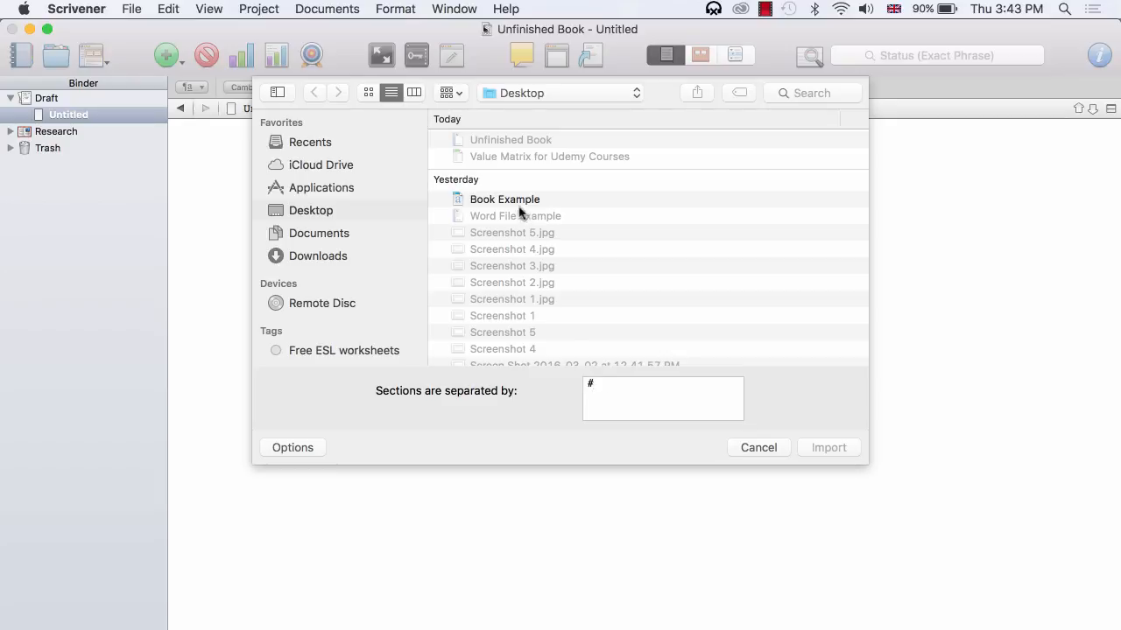
pyautogui.click(504, 199)
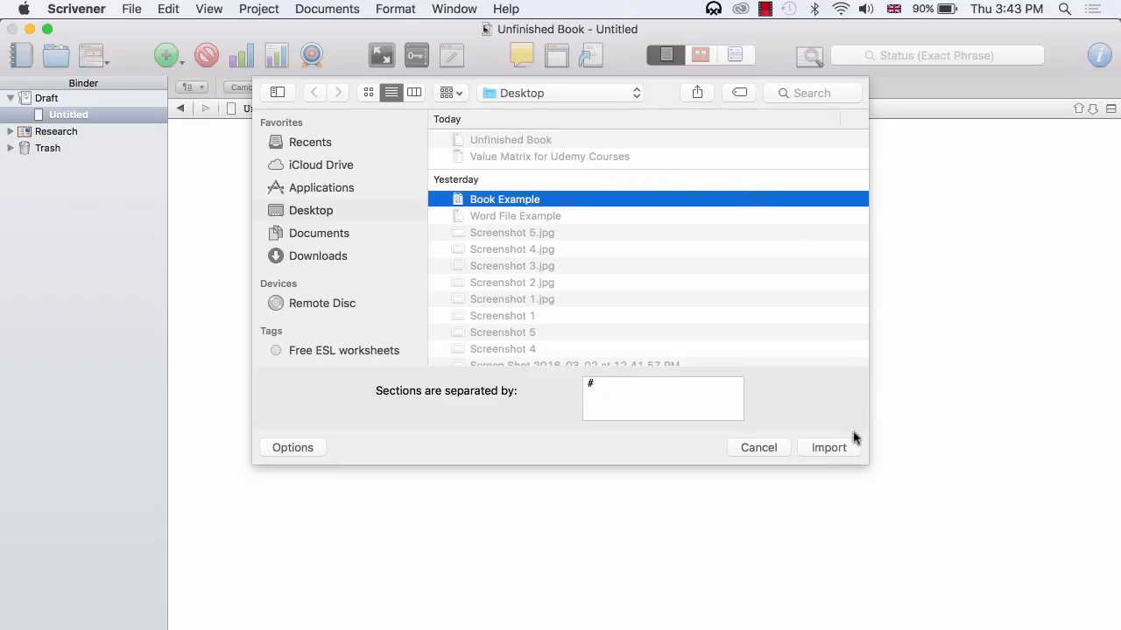
pyautogui.click(827, 448)
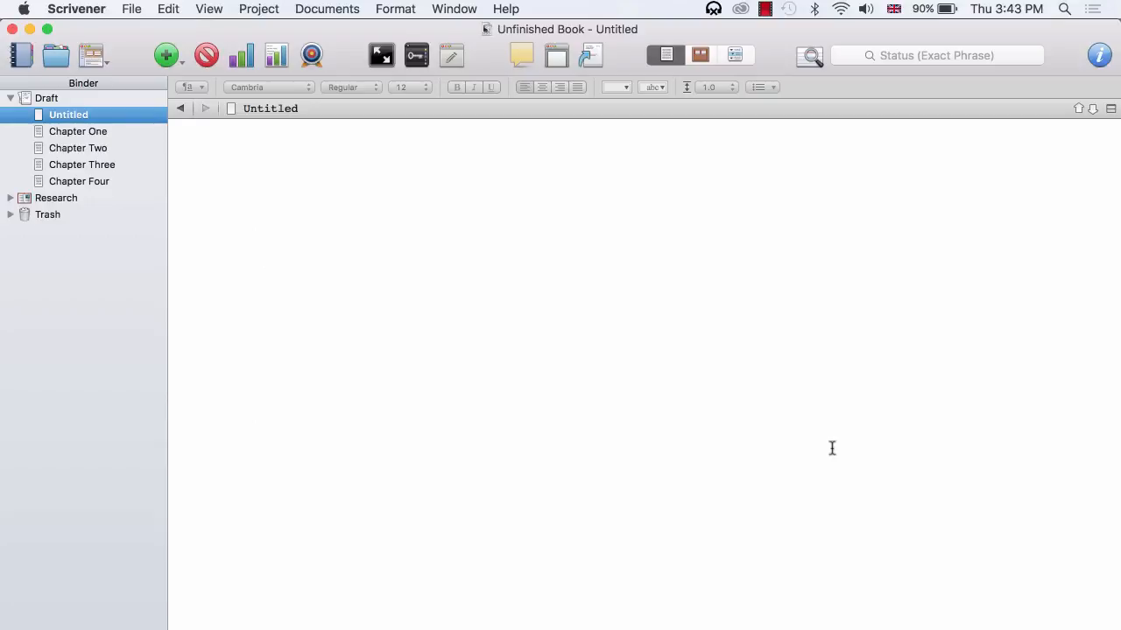
pyautogui.moveTo(827, 448)
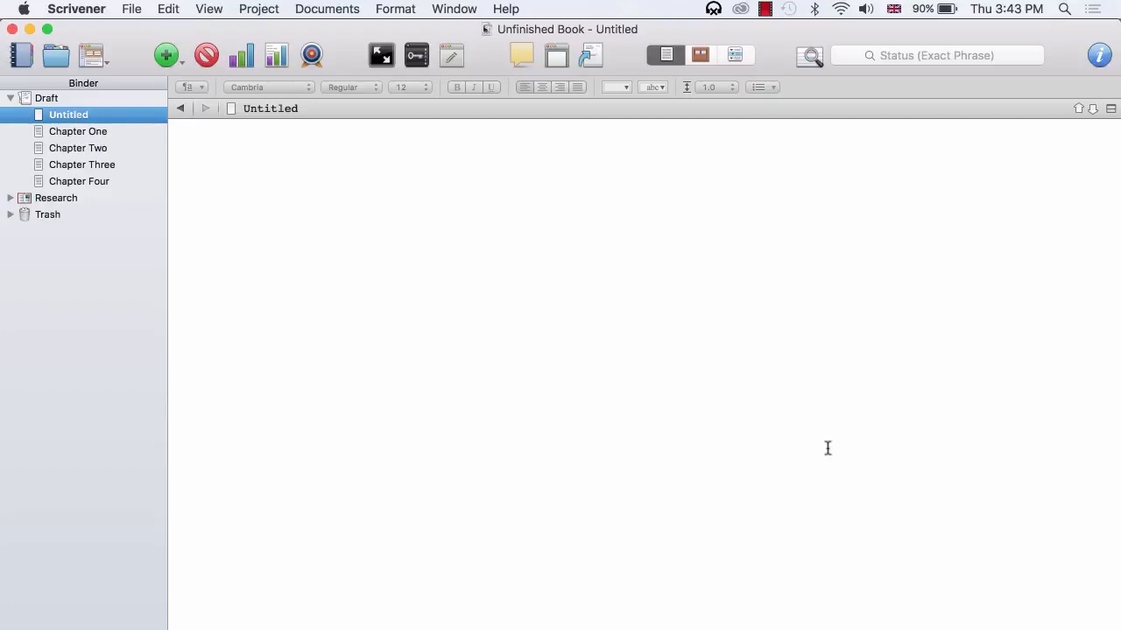
pyautogui.moveTo(94, 134)
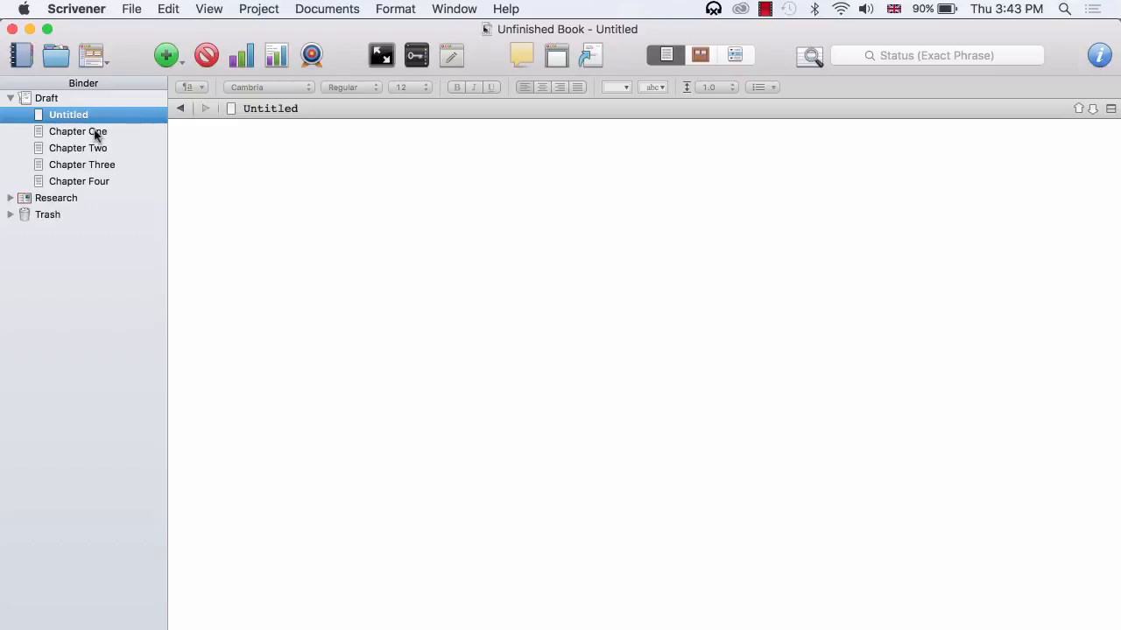
# View Chapter One, Chapter Three and Chapter Four, ending at Chapter Four's text.
pyautogui.click(77, 132)
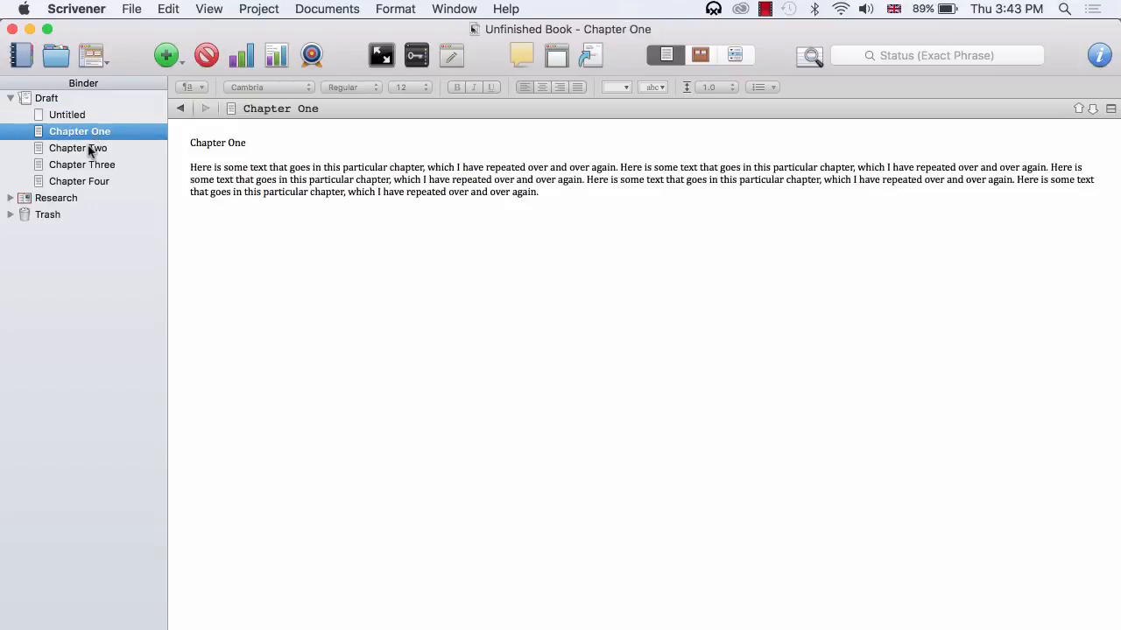
pyautogui.click(84, 165)
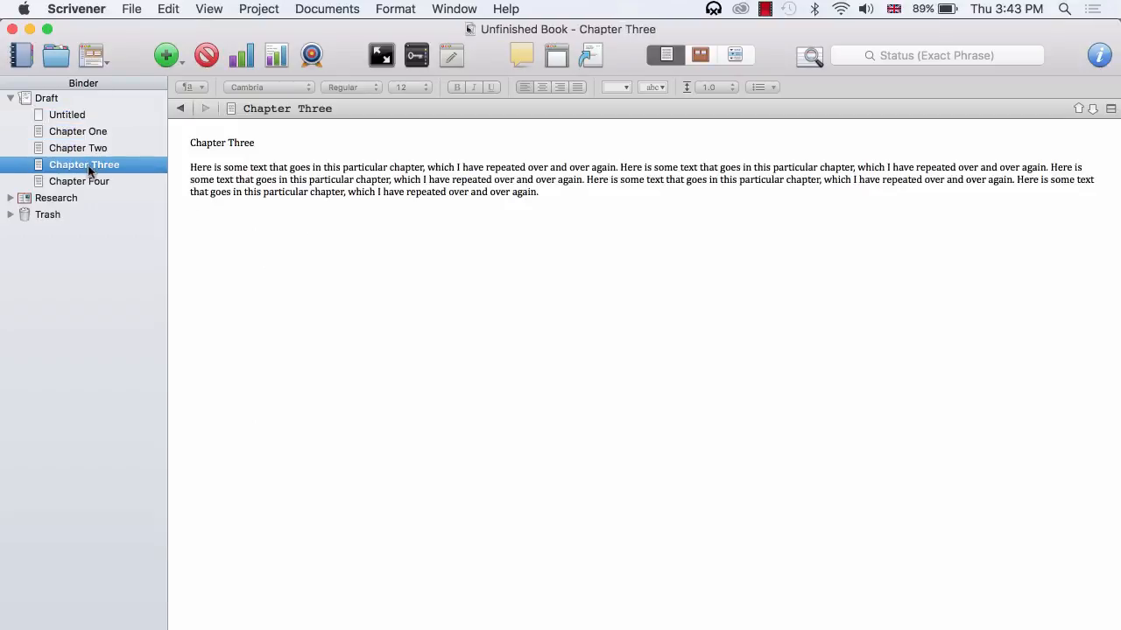
pyautogui.click(81, 181)
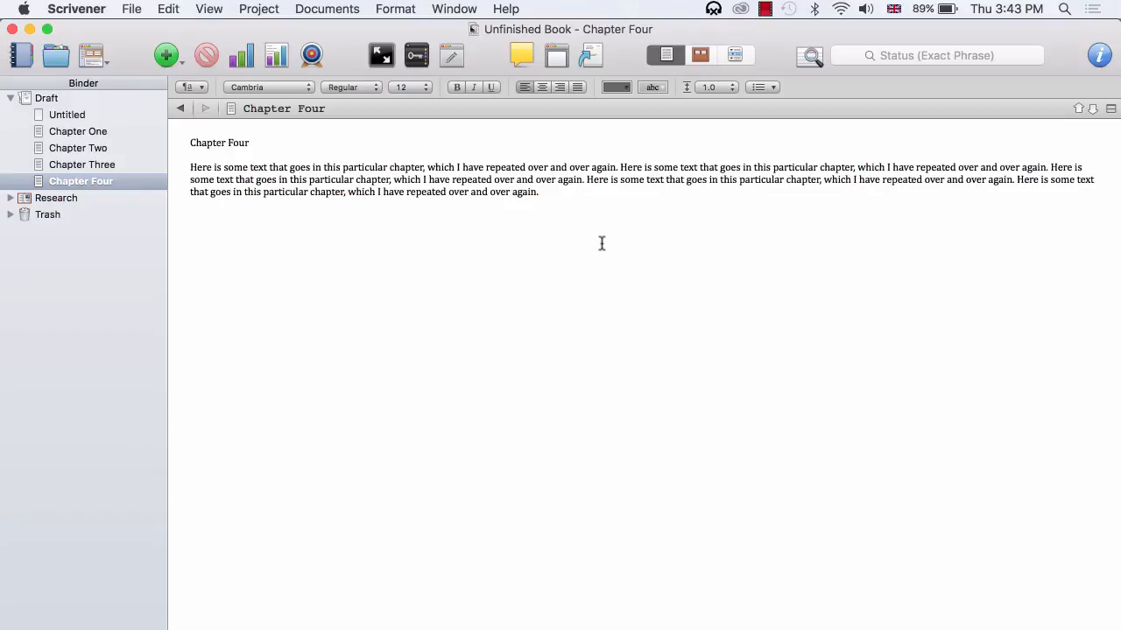
pyautogui.click(538, 191)
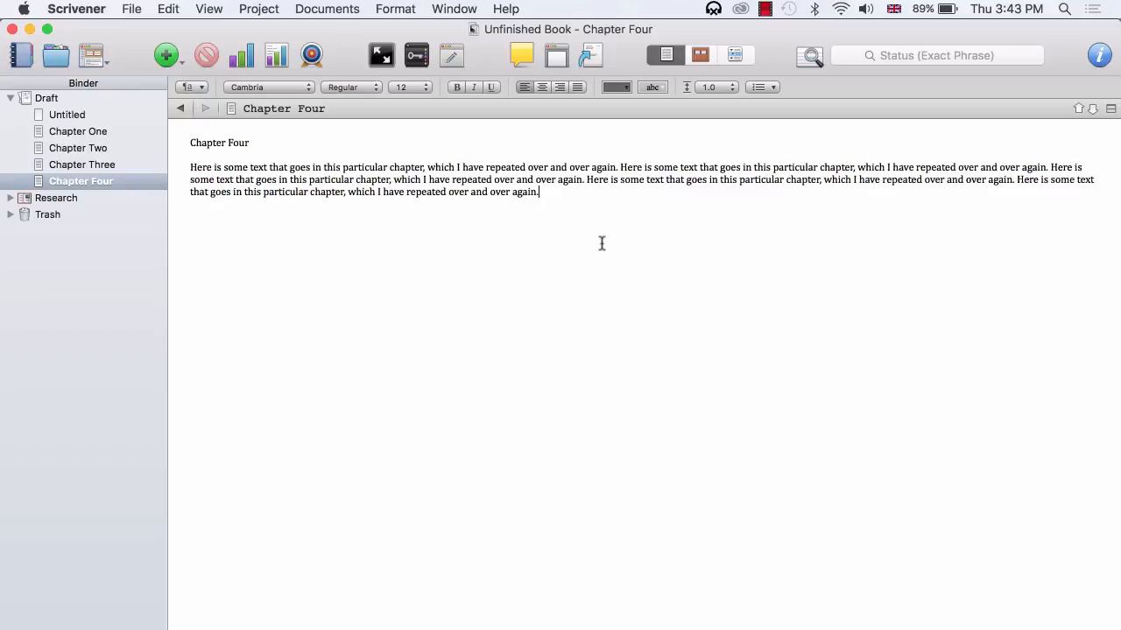